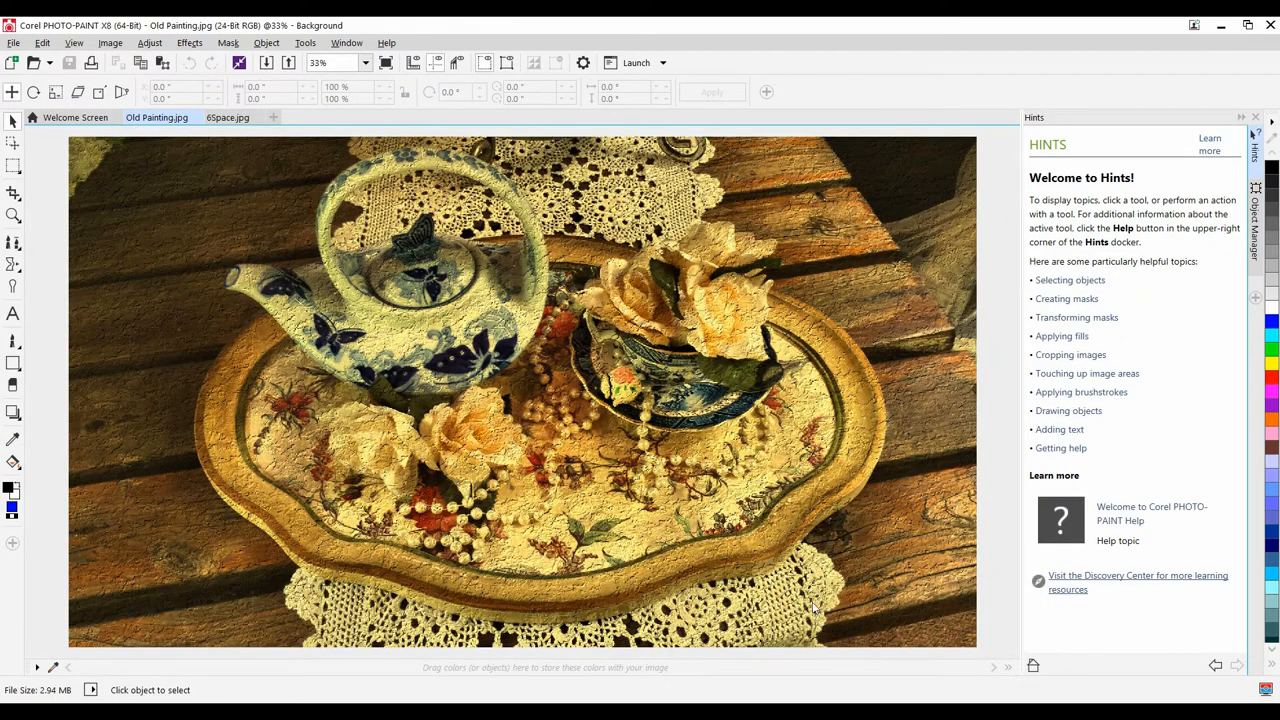
# - Show the Prep and Stretch docker from Window > Dockers beside the Old Painting image
pyautogui.click(347, 42)
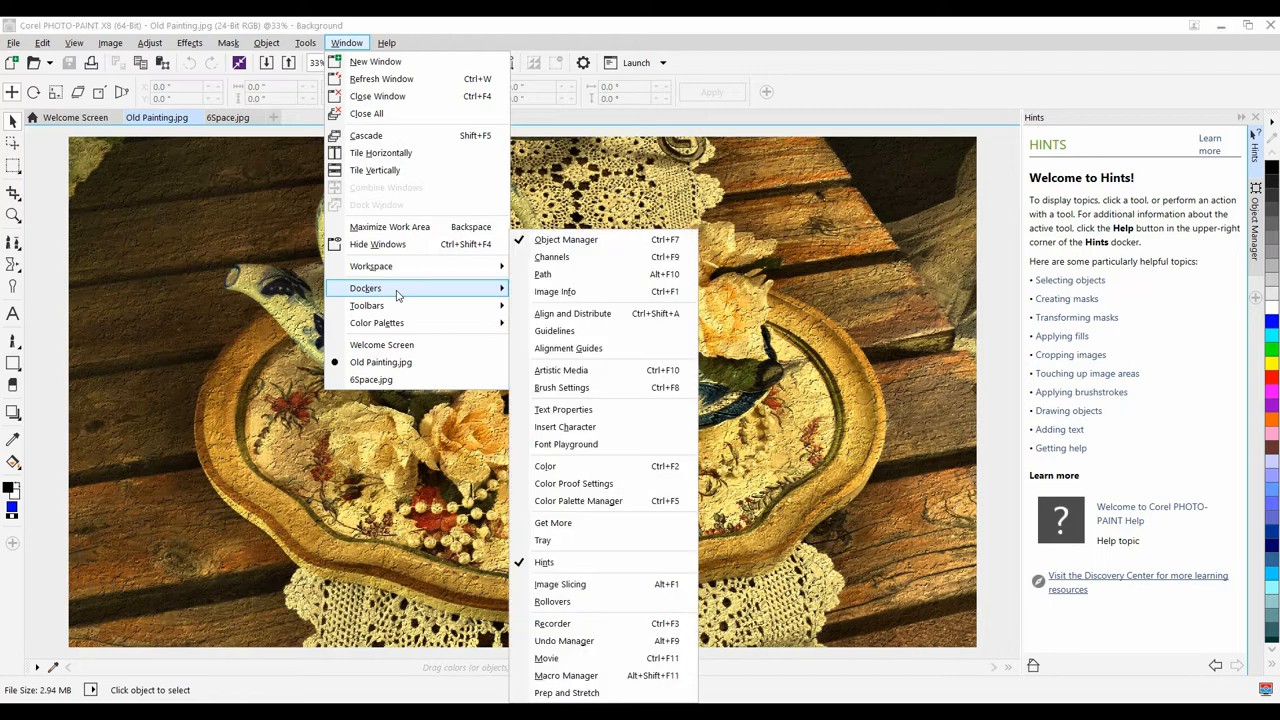
pyautogui.moveTo(567, 692)
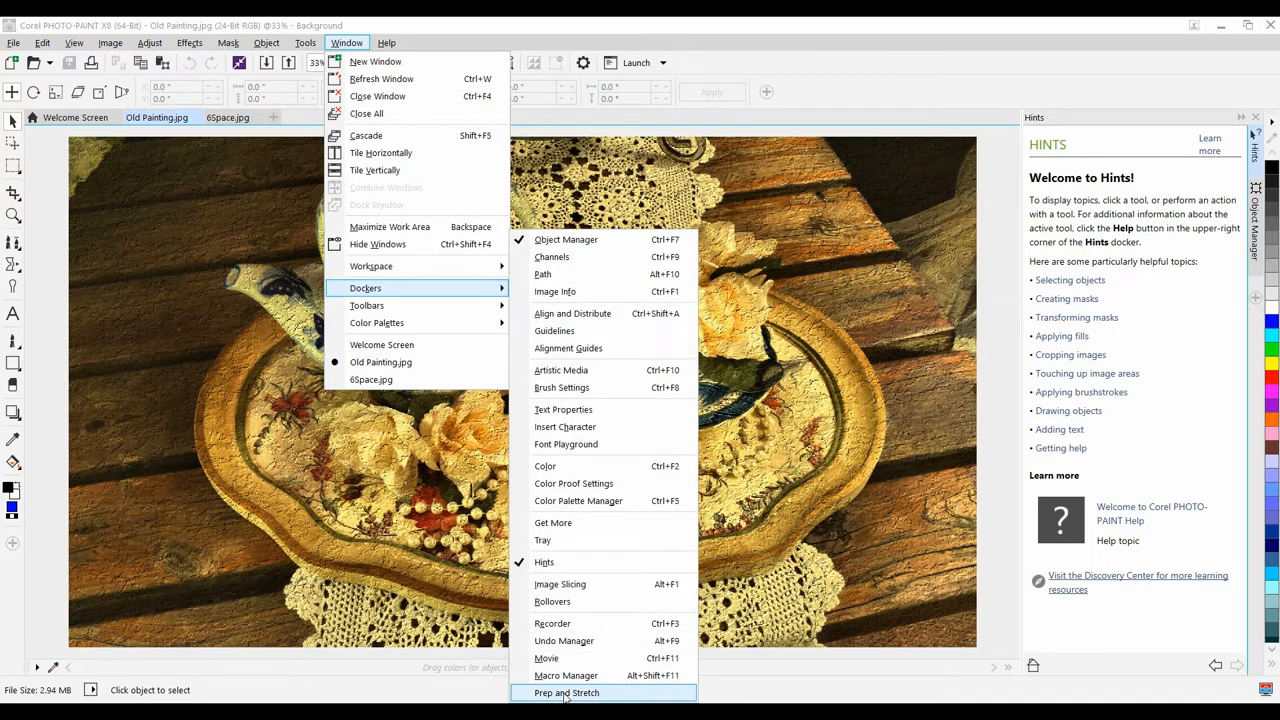
pyautogui.click(567, 692)
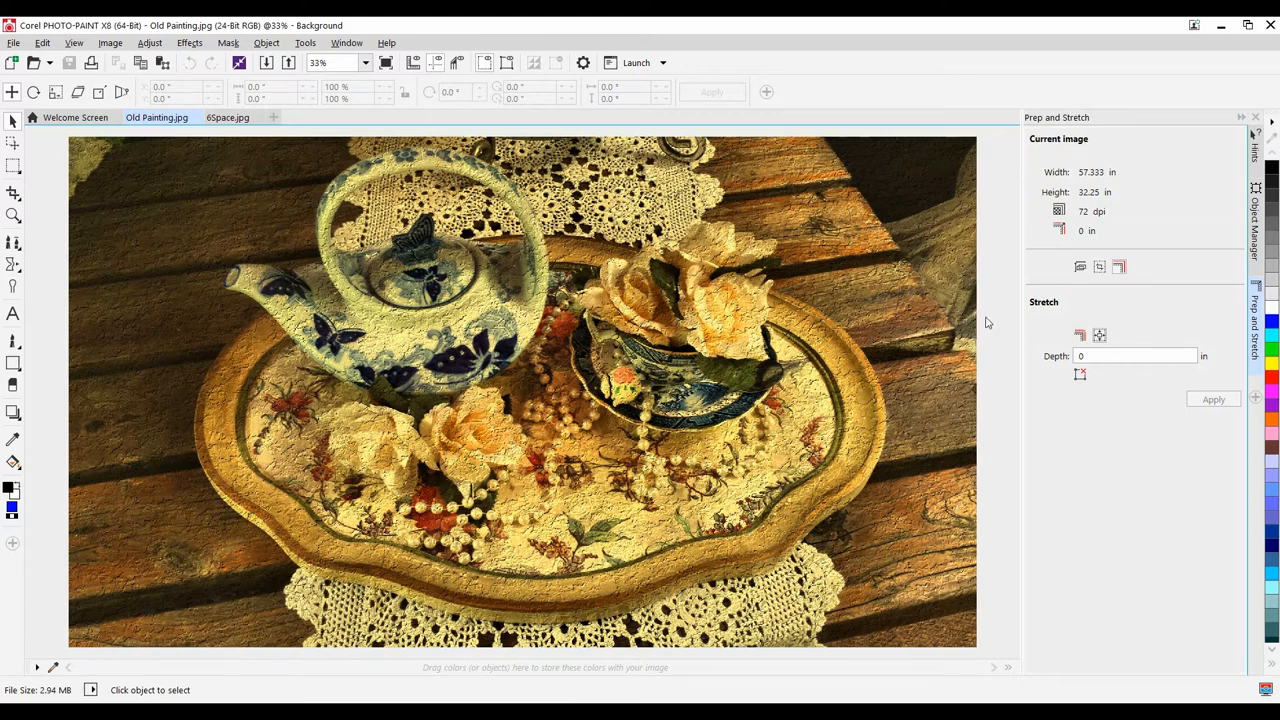
# - Resize Old Painting proportionally to 300 dpi, making it 13.76 by 7.74 inches
pyautogui.click(1080, 266)
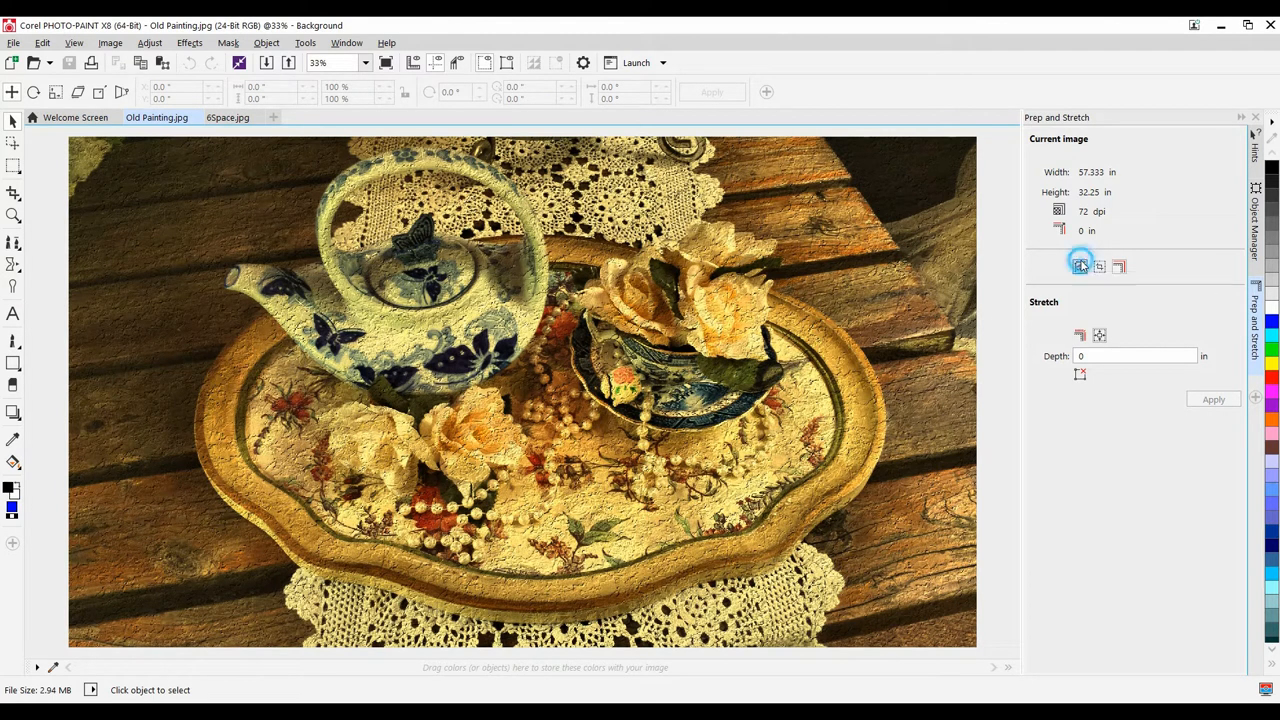
pyautogui.click(1080, 266)
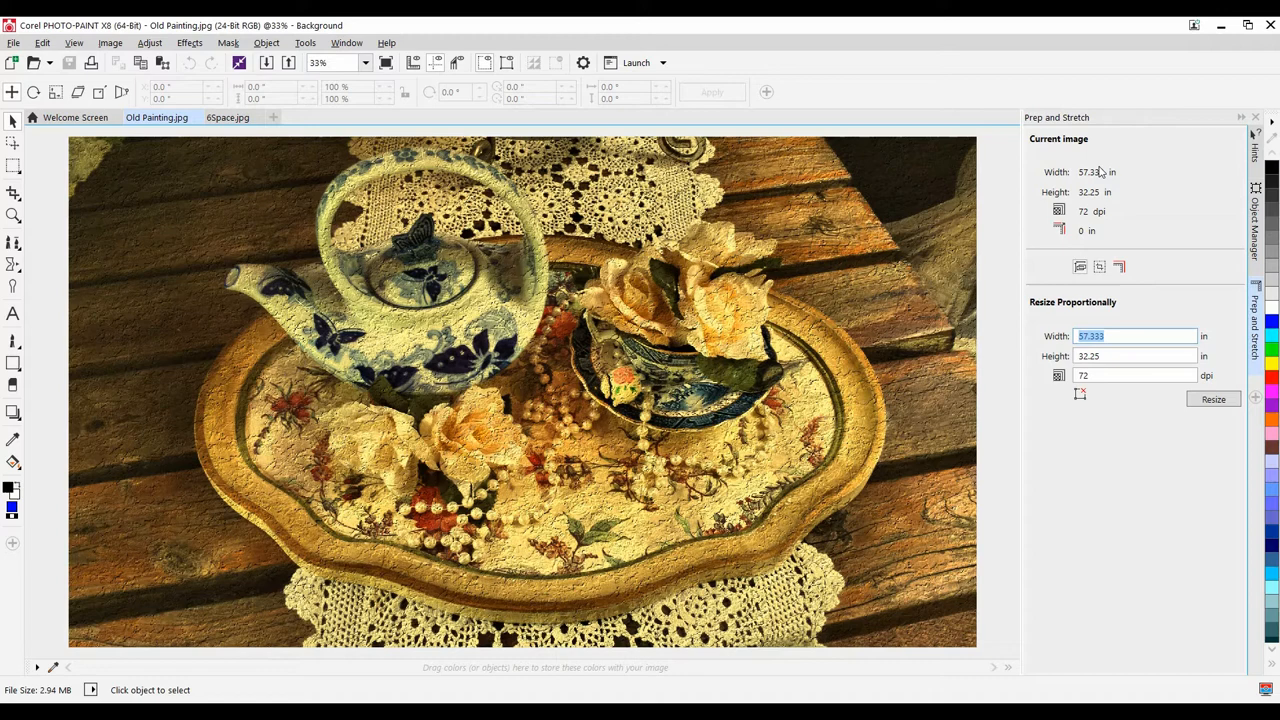
pyautogui.moveTo(1106, 386)
pyautogui.write('3')
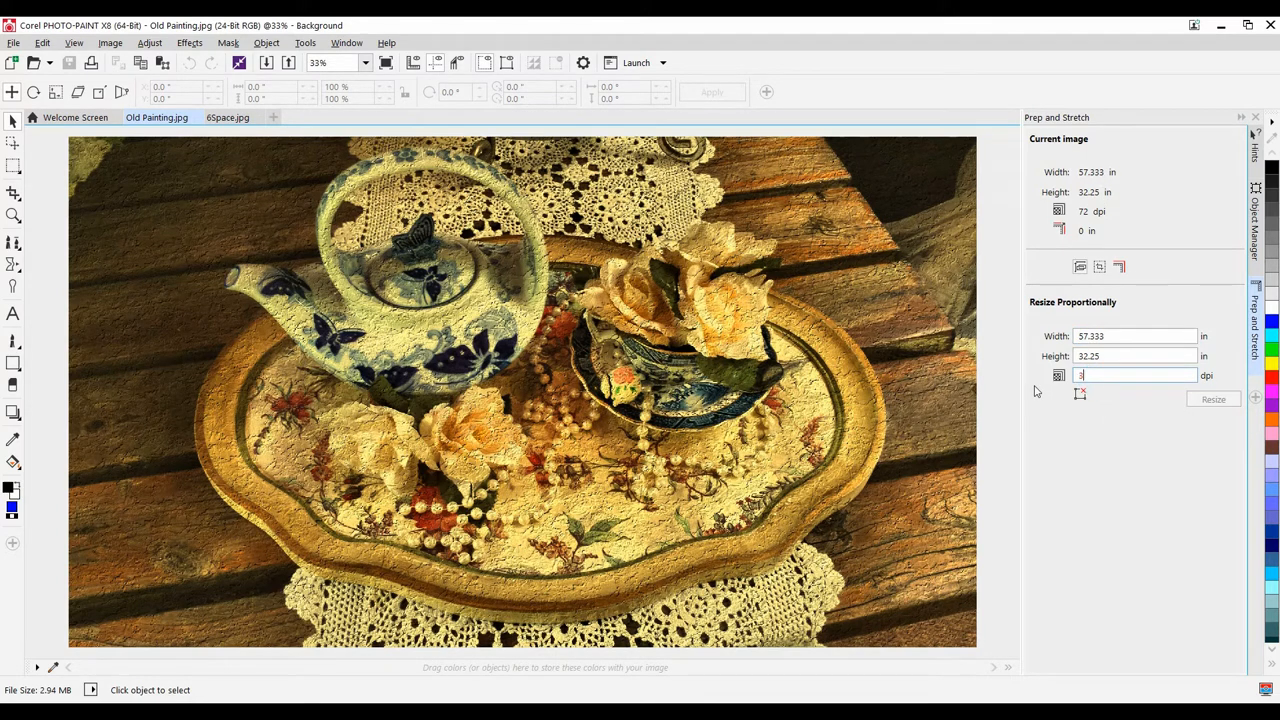
pyautogui.write('00')
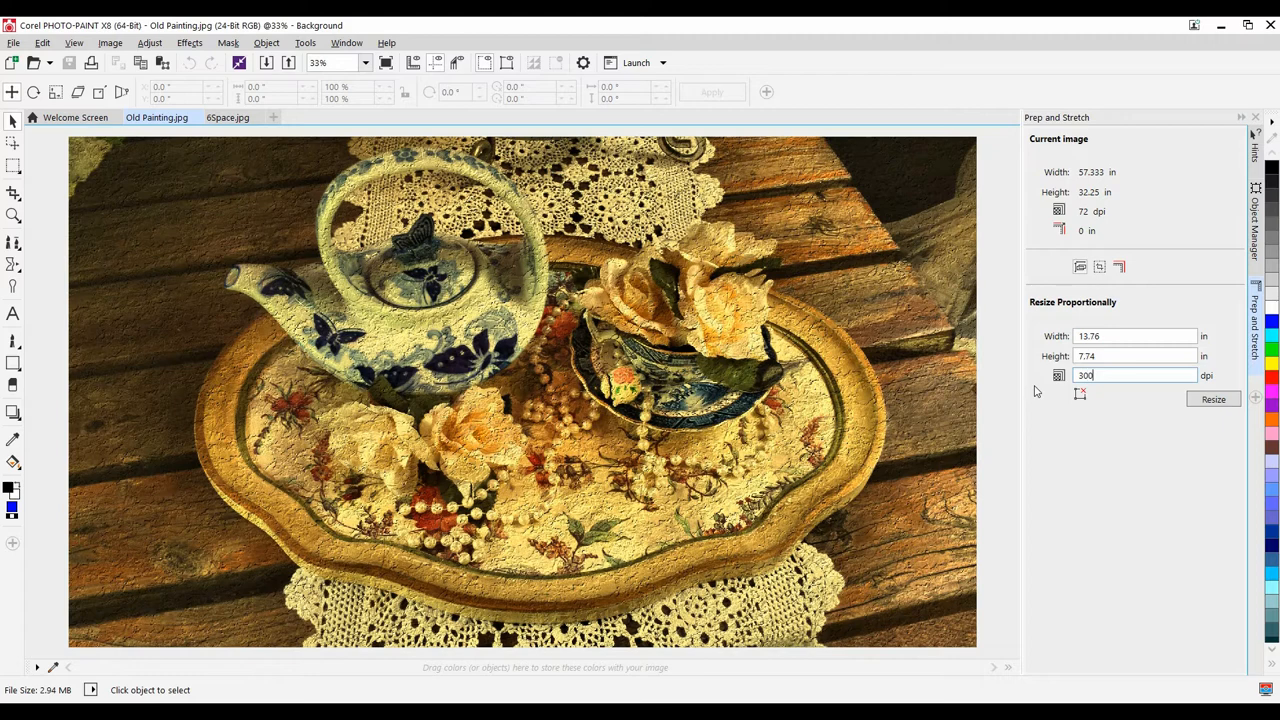
pyautogui.click(1213, 399)
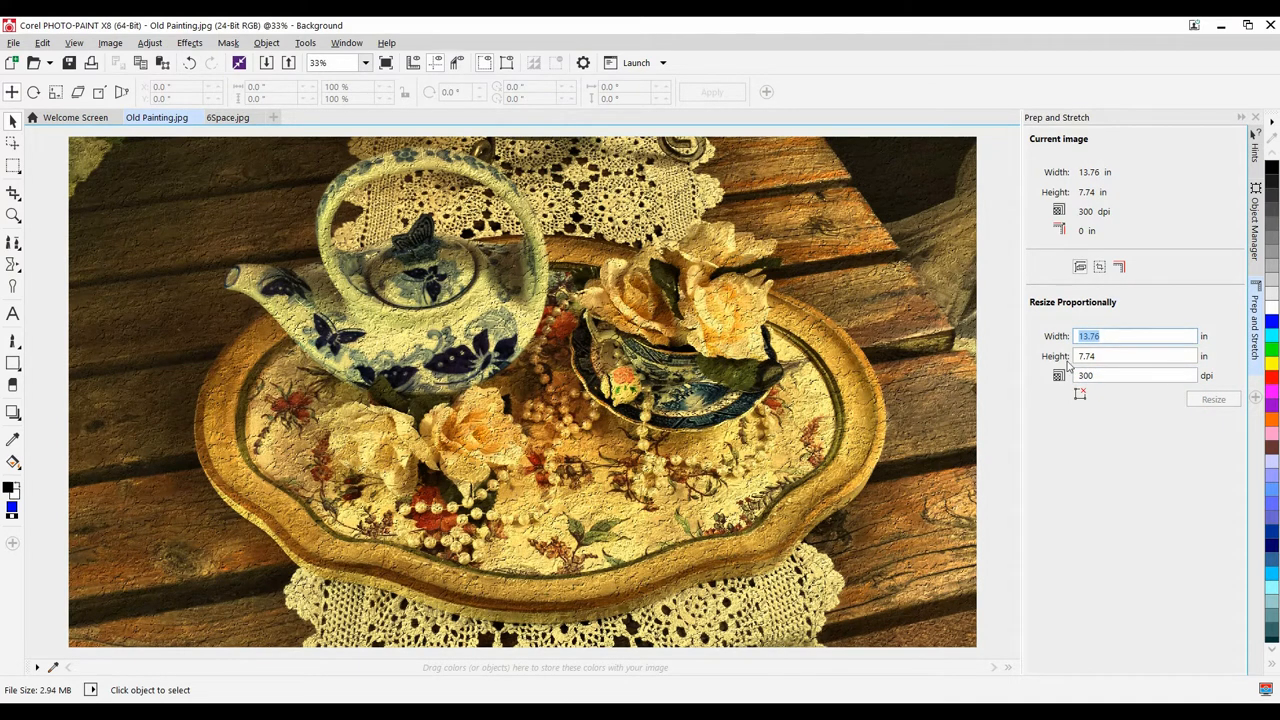
pyautogui.moveTo(1099, 266)
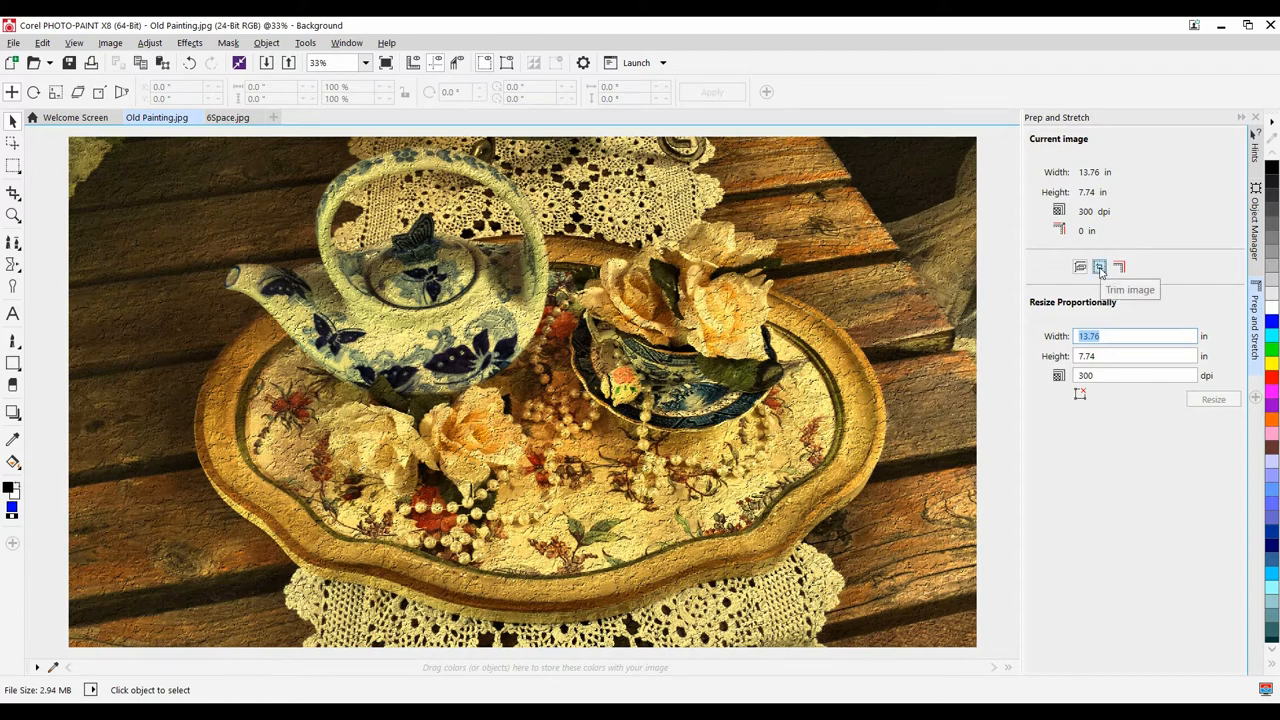
# - Trim Old Painting to width 11 and height 7.25 inches after positioning the trim box
pyautogui.click(1099, 266)
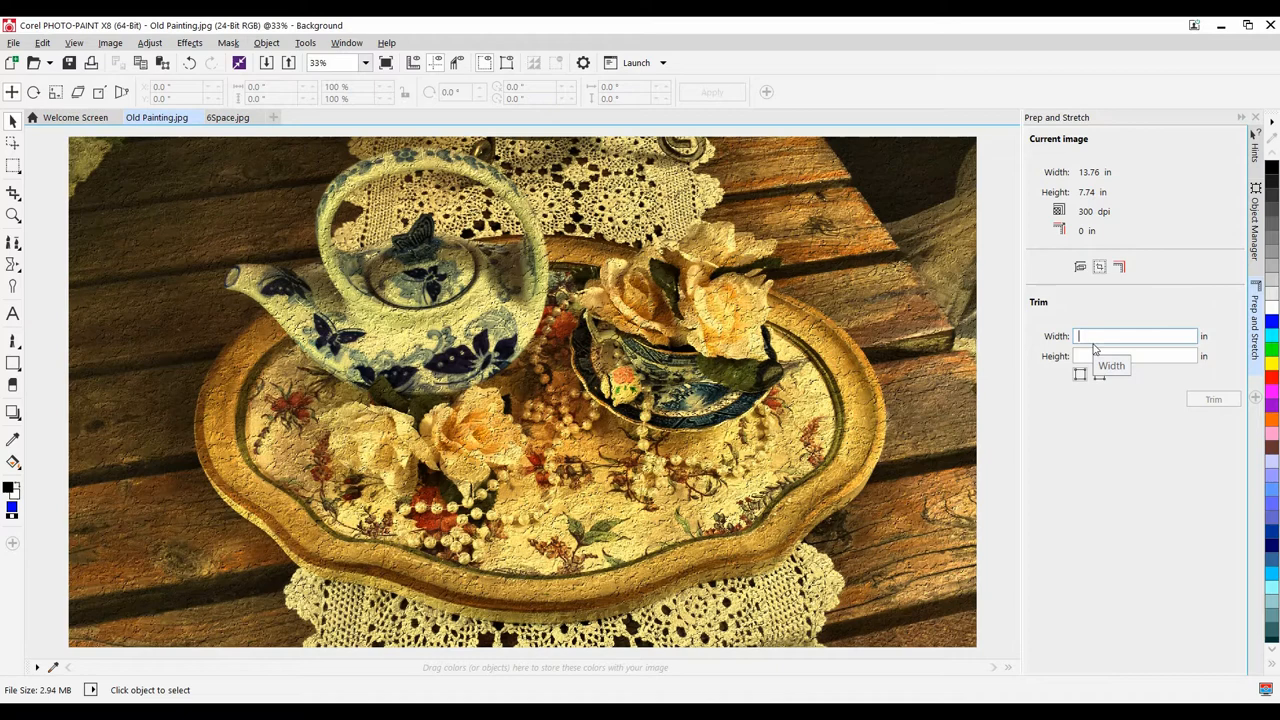
pyautogui.write('1')
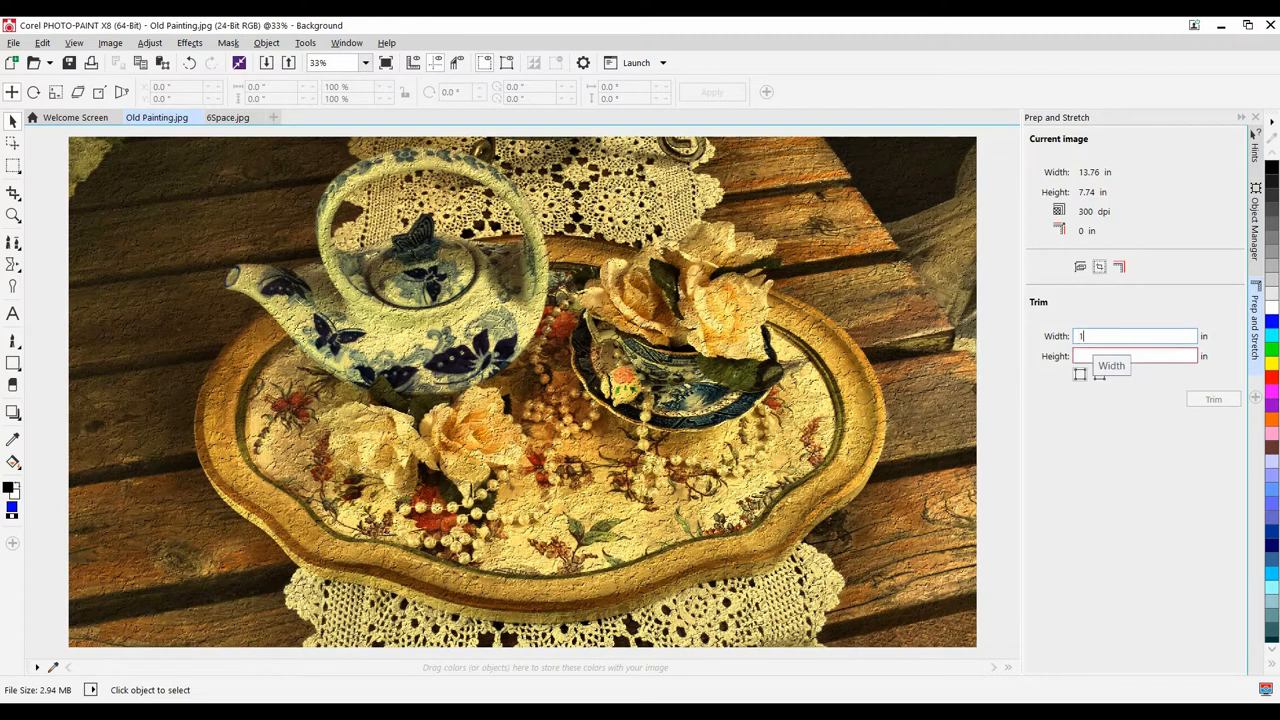
pyautogui.write('1')
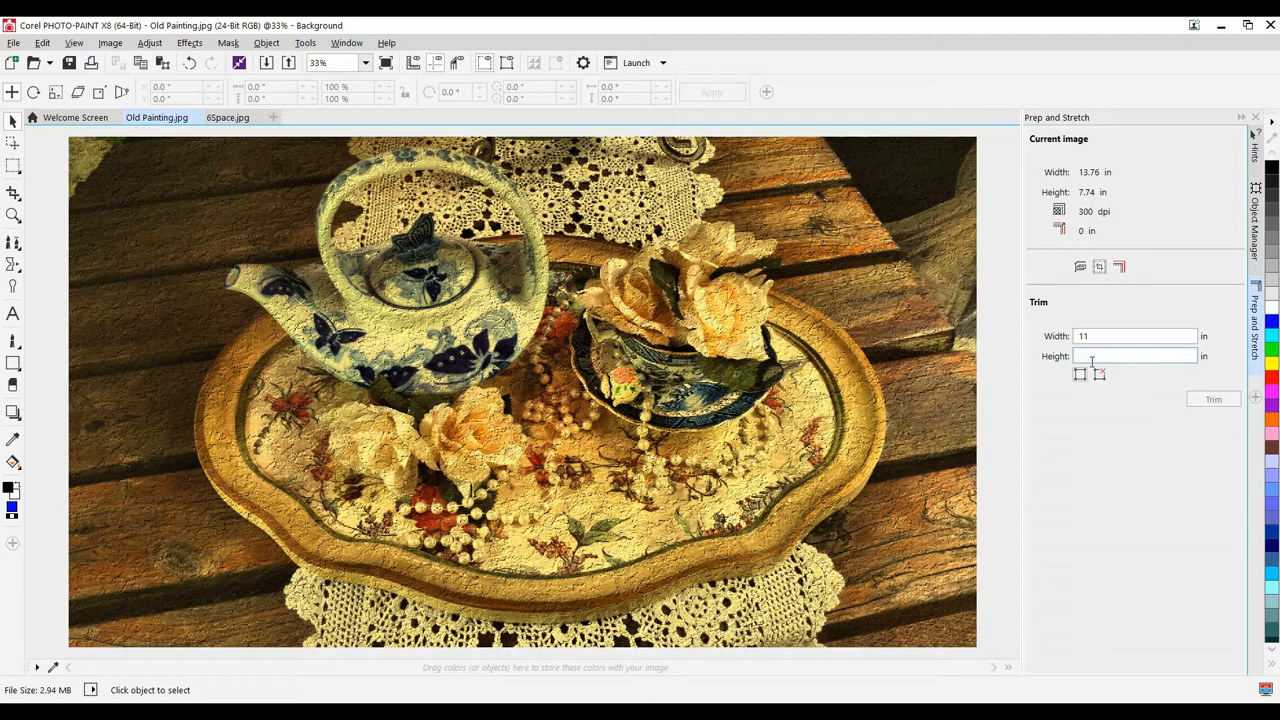
pyautogui.write('7')
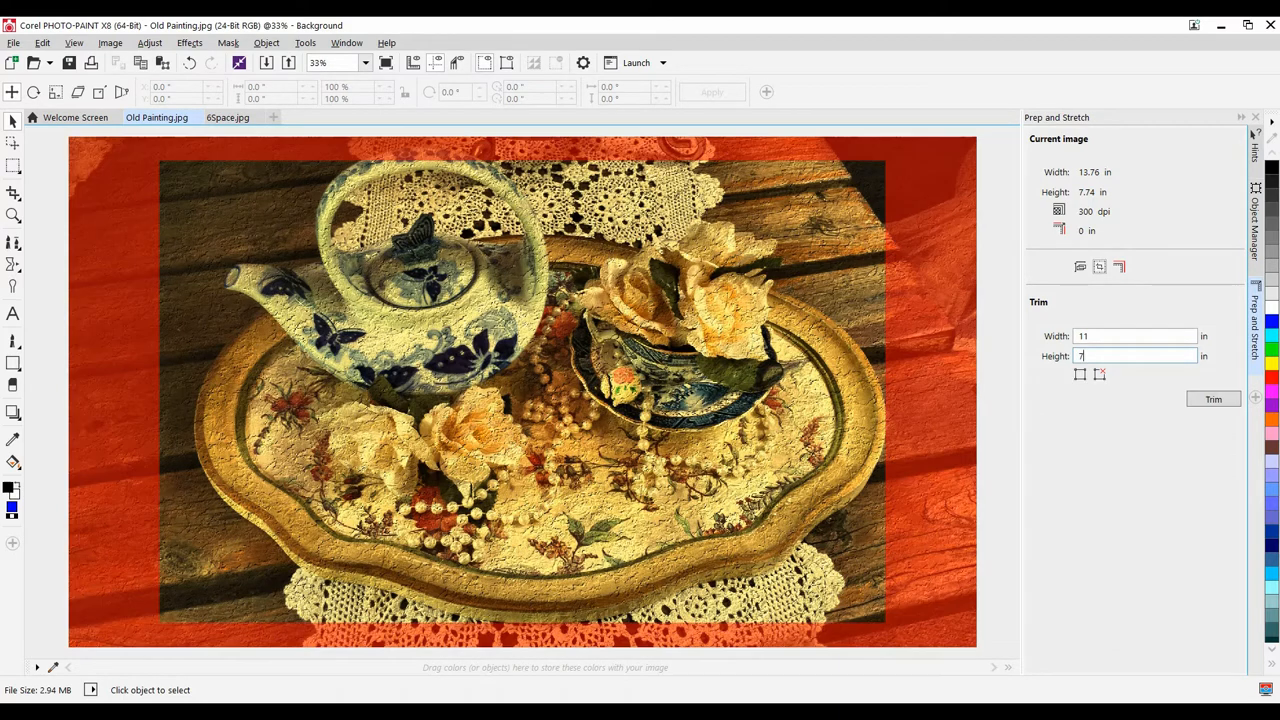
pyautogui.write('.25')
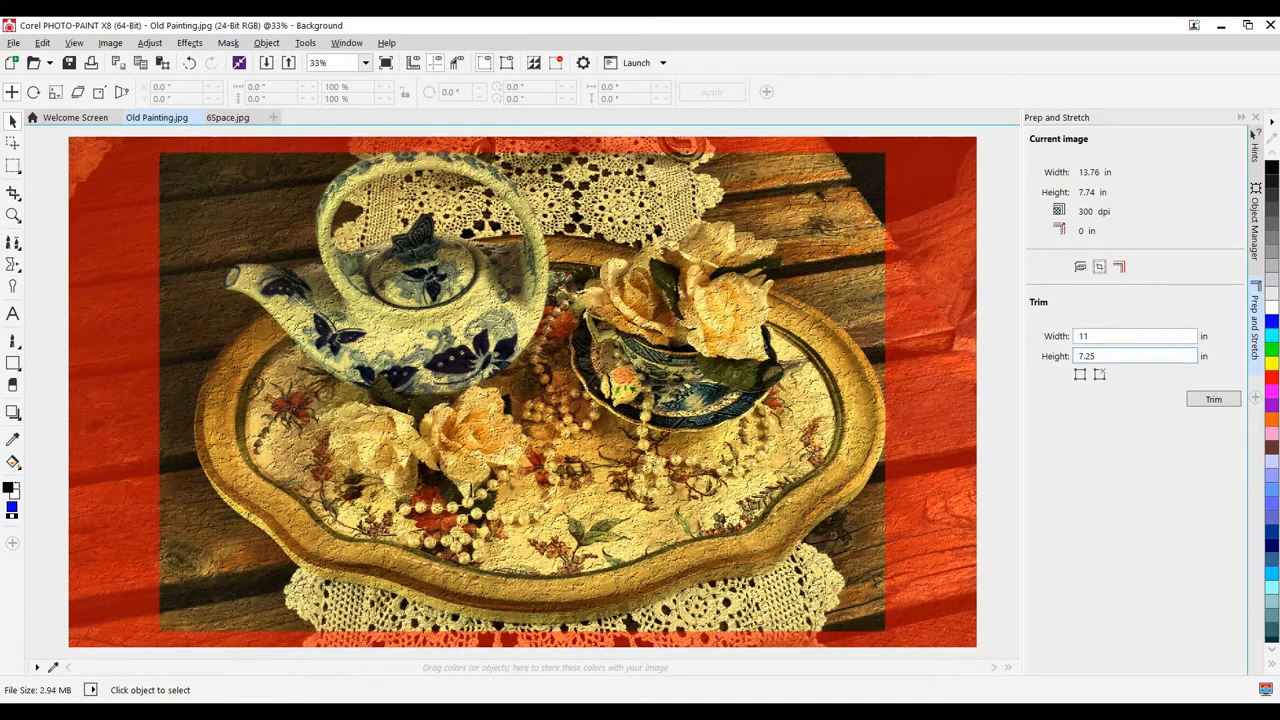
pyautogui.click(1079, 375)
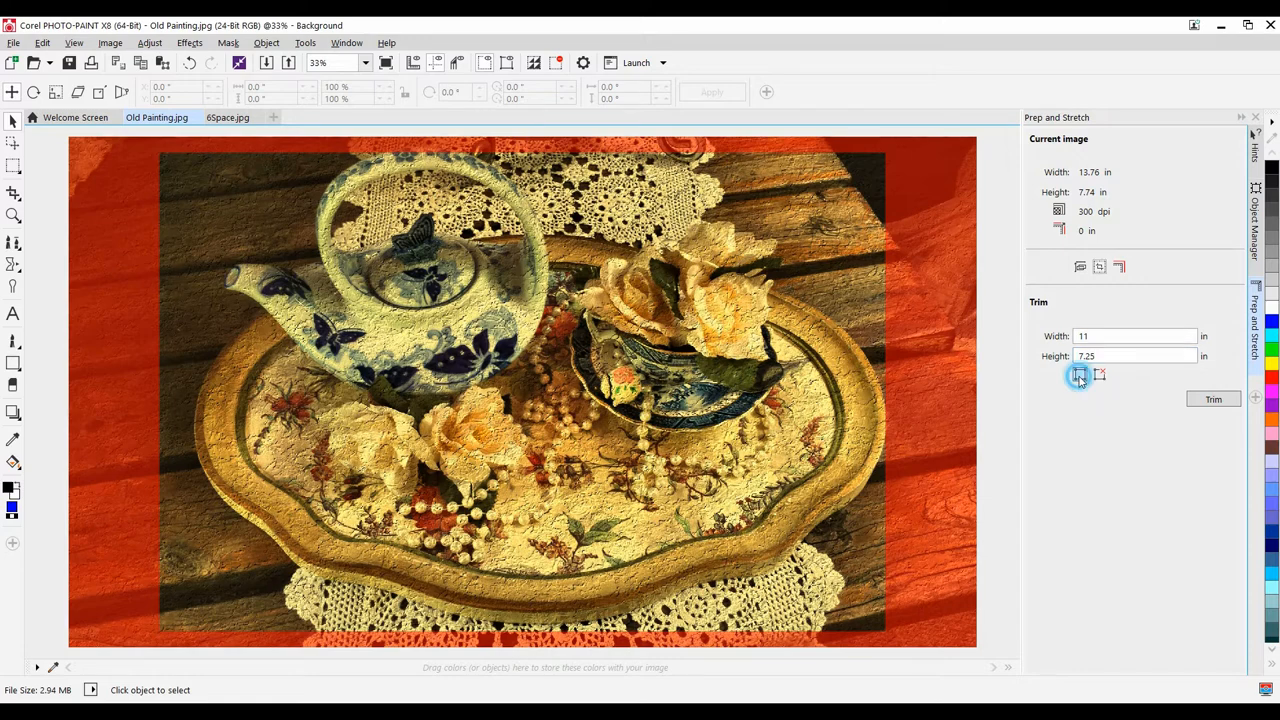
pyautogui.click(1079, 374)
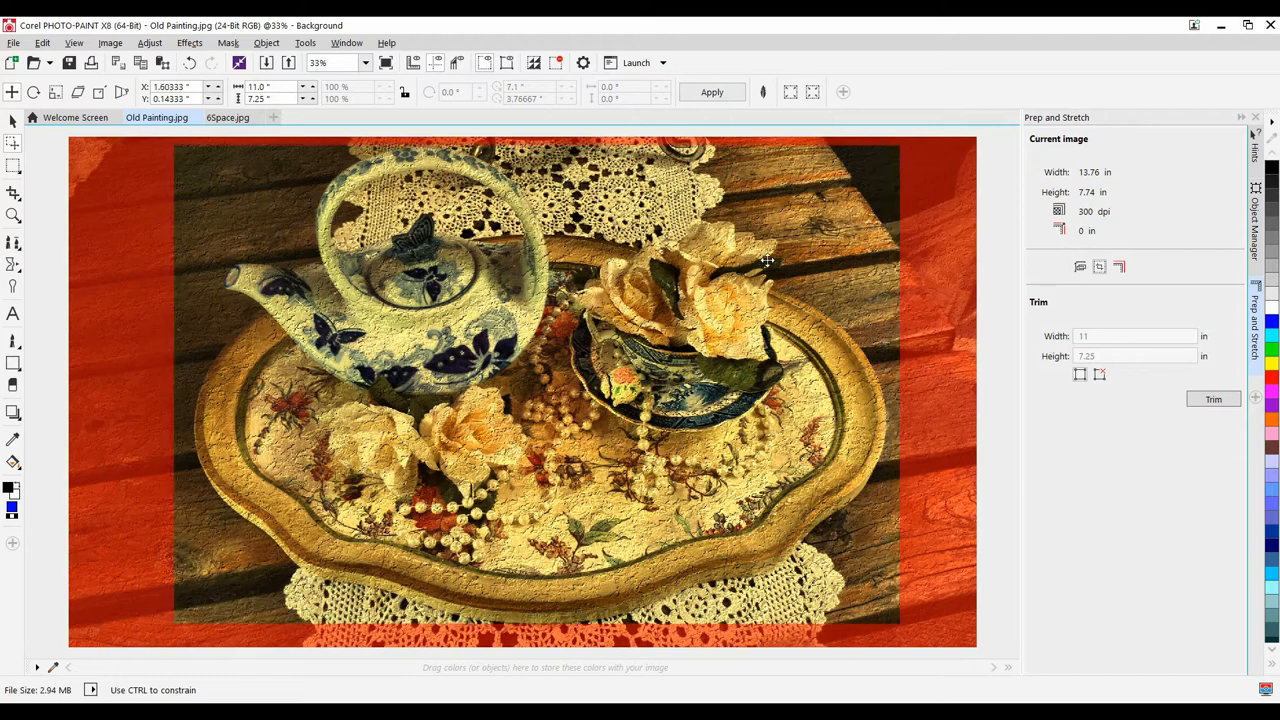
pyautogui.click(767, 262)
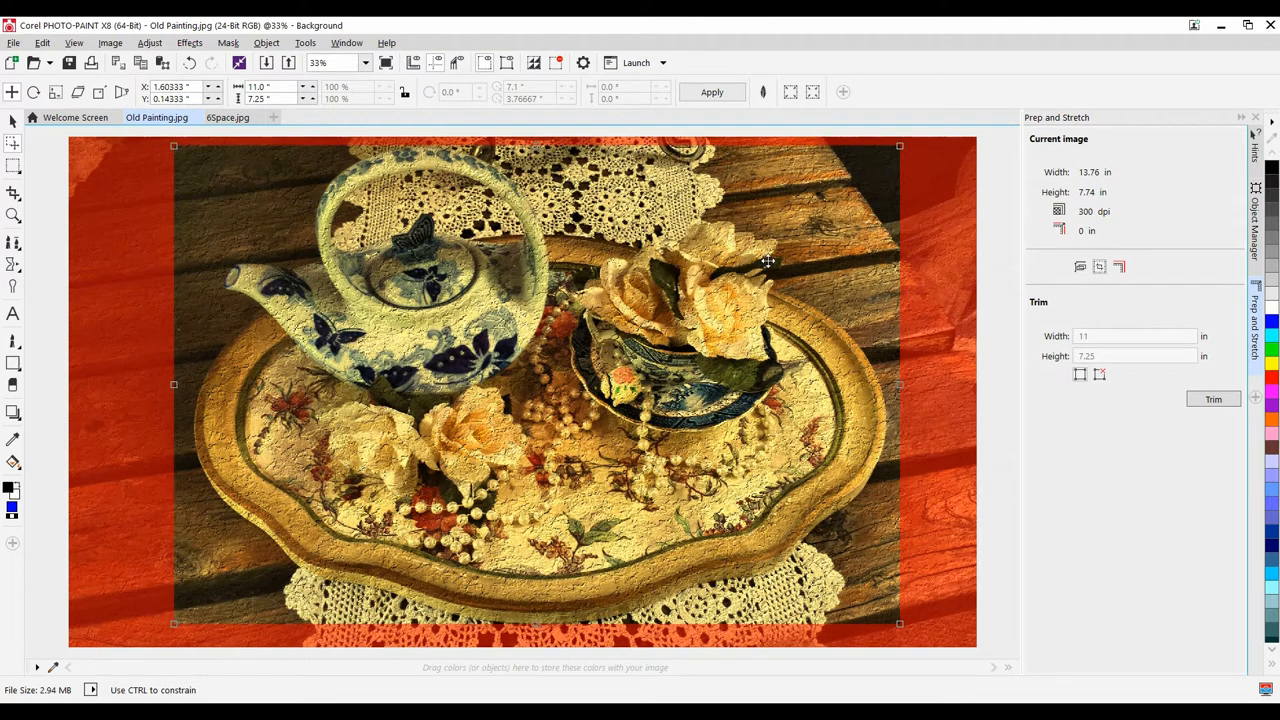
pyautogui.click(1213, 399)
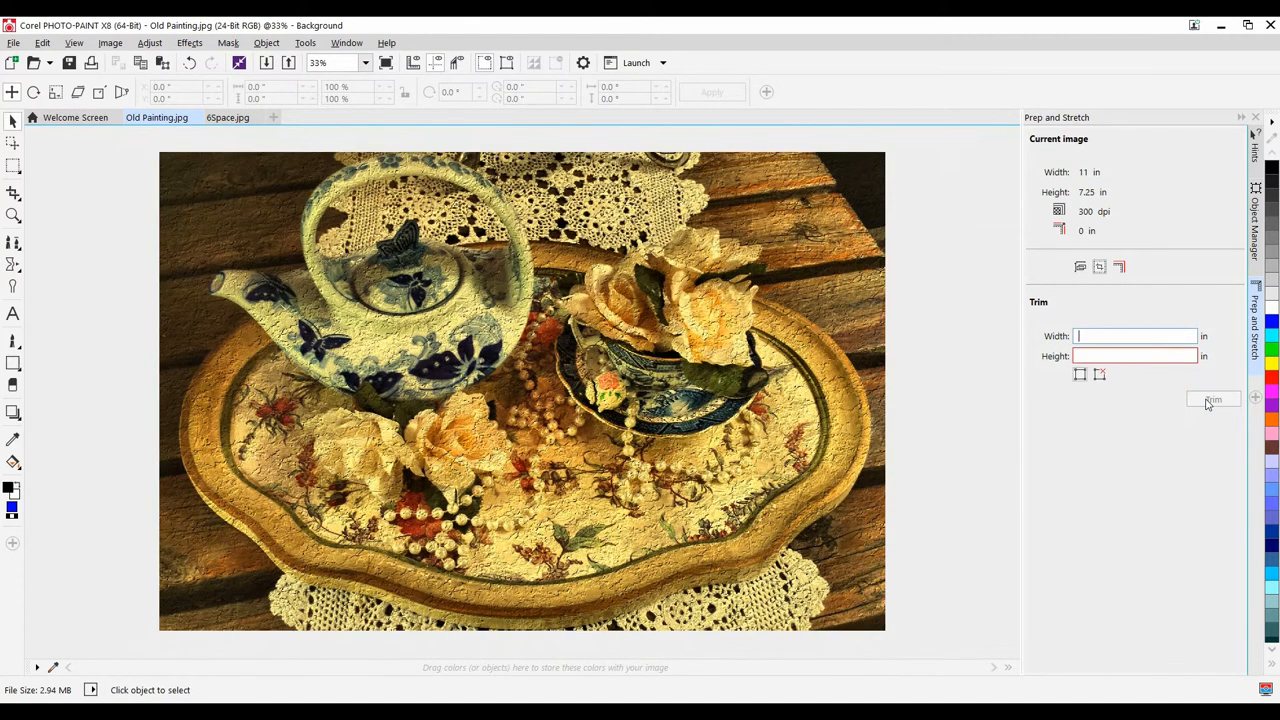
pyautogui.moveTo(1177, 421)
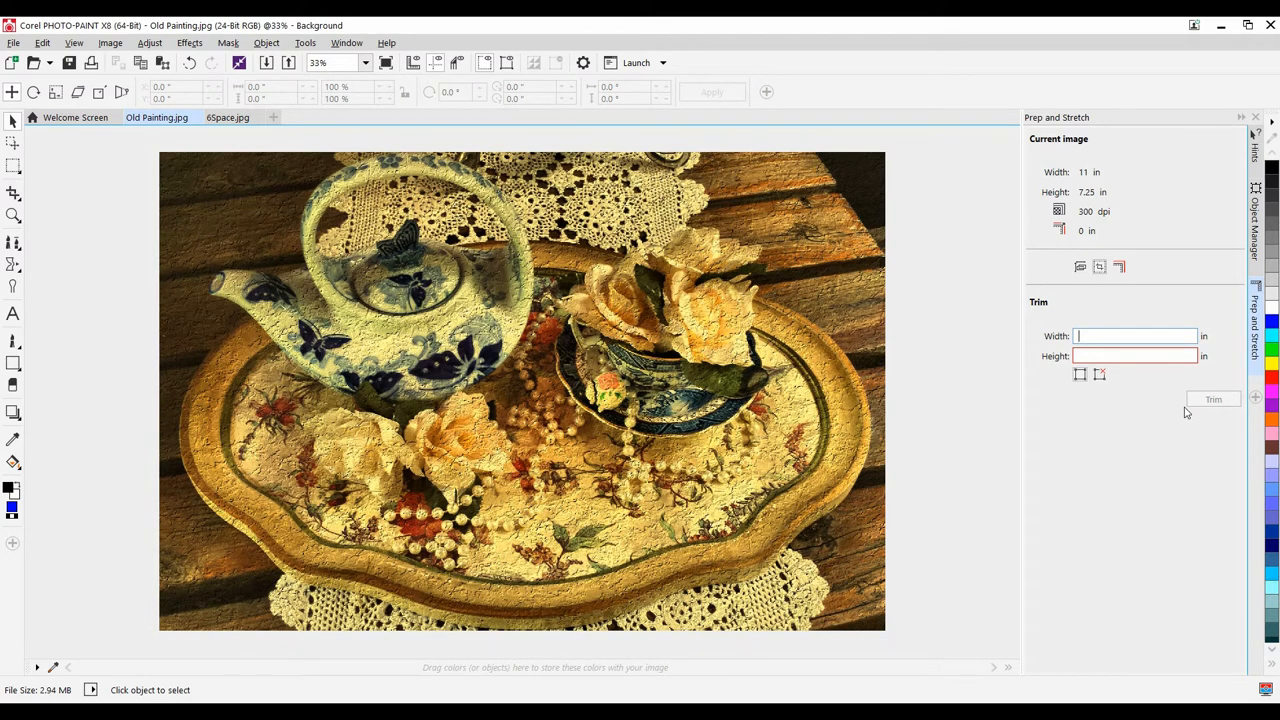
pyautogui.moveTo(1119, 266)
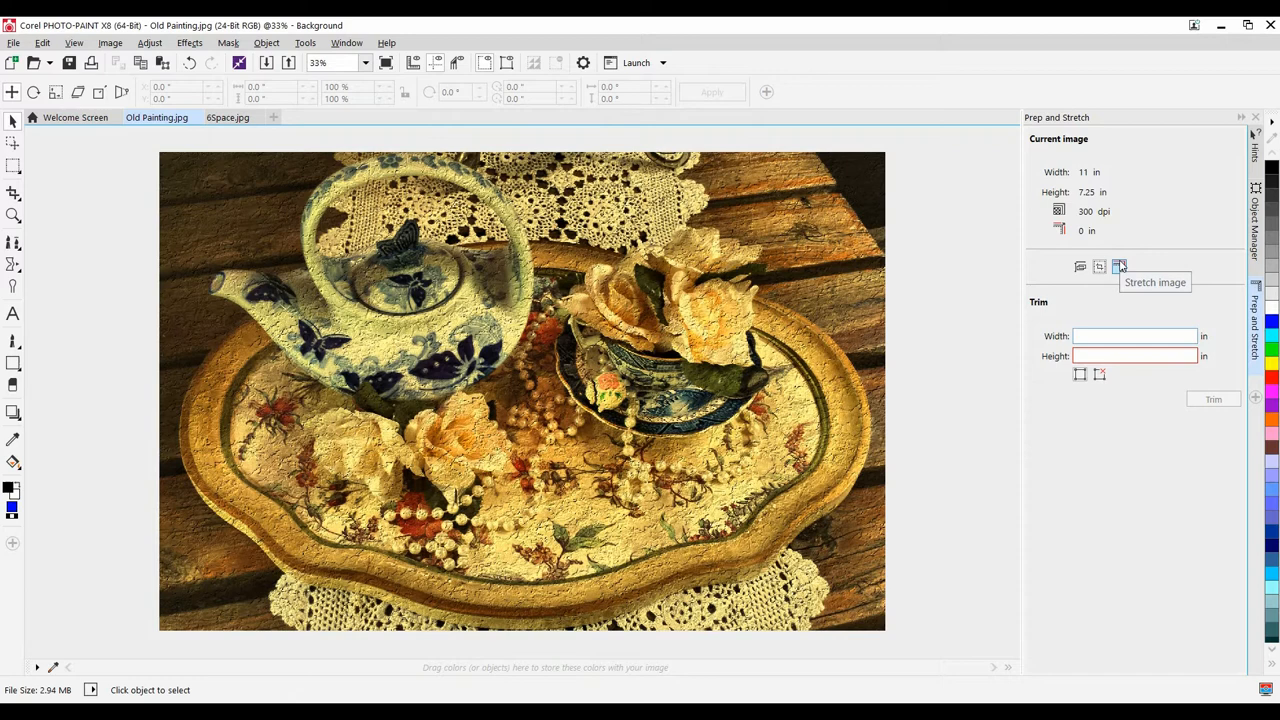
# - Apply a 1-inch Depth stretch border to the Old Painting teapot photo
pyautogui.click(1119, 266)
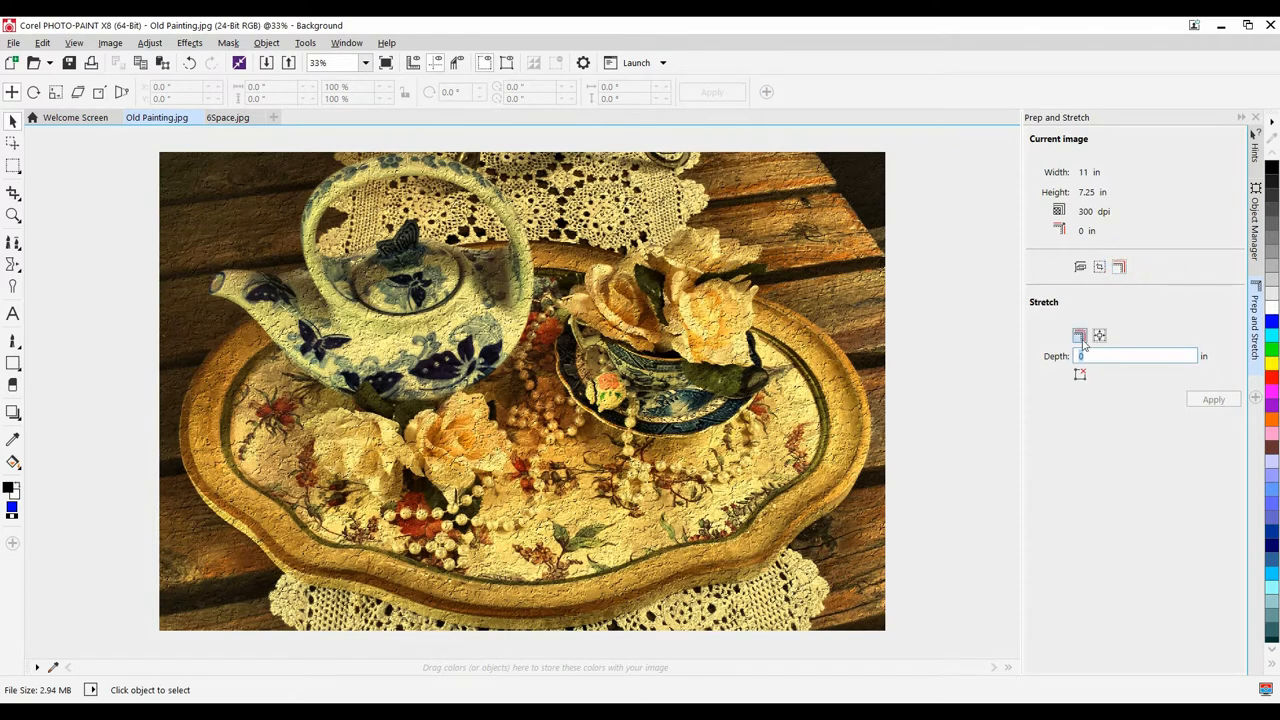
pyautogui.moveTo(1080, 335)
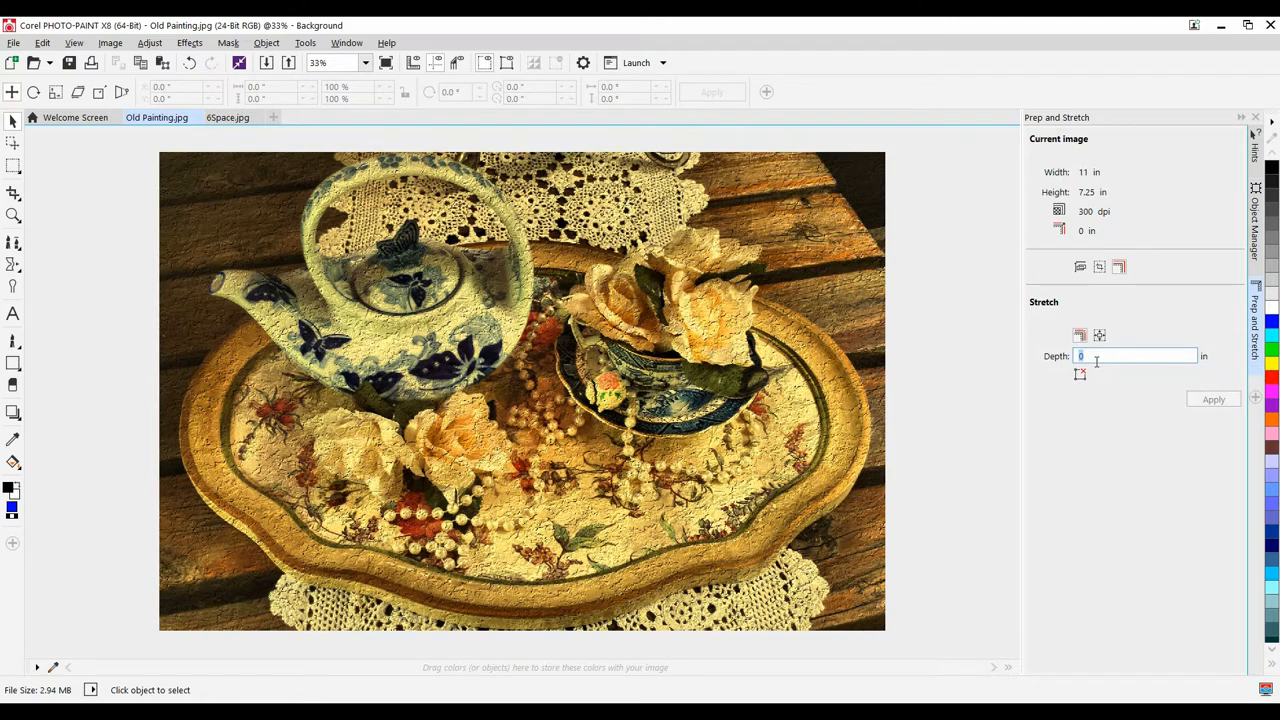
pyautogui.write('1')
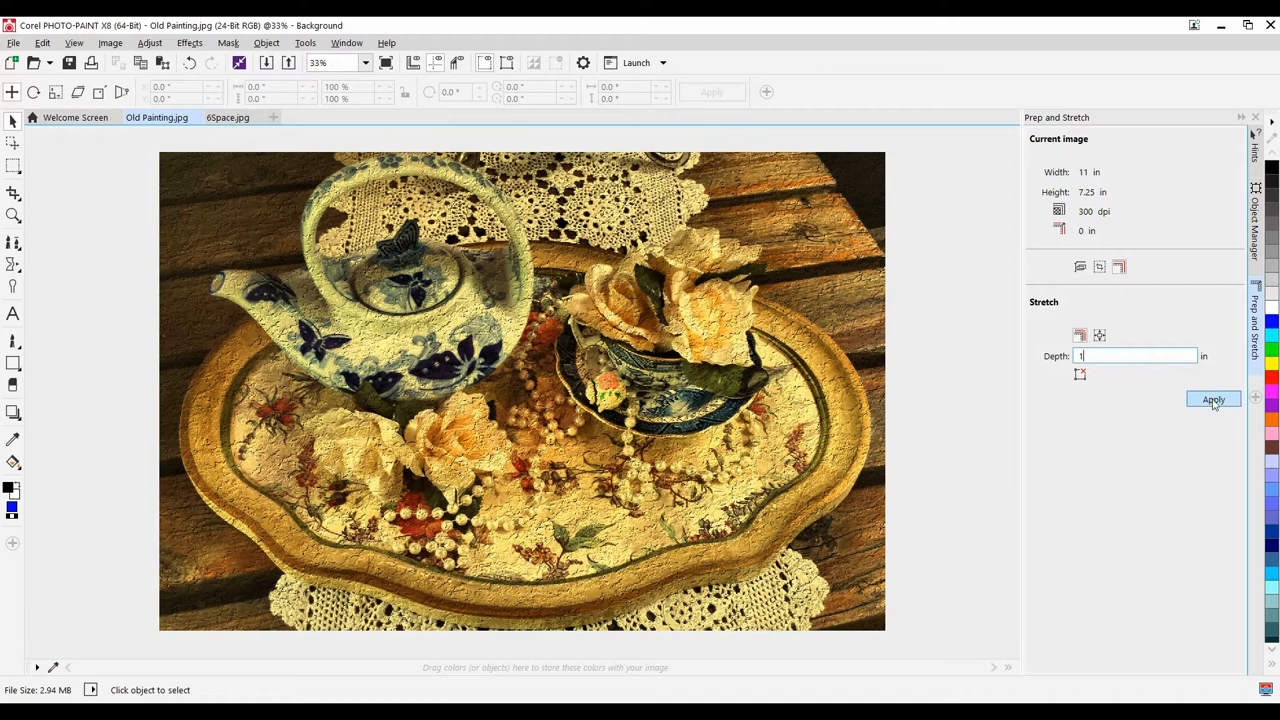
pyautogui.click(1213, 400)
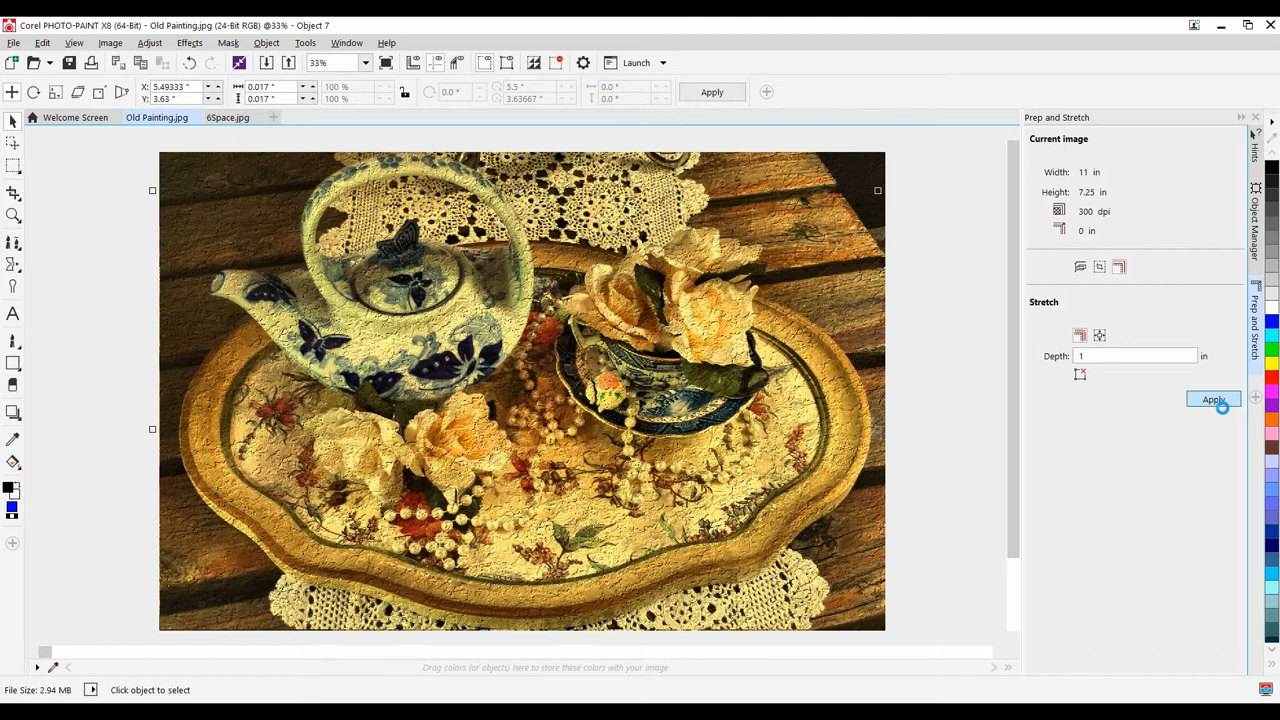
pyautogui.click(1213, 399)
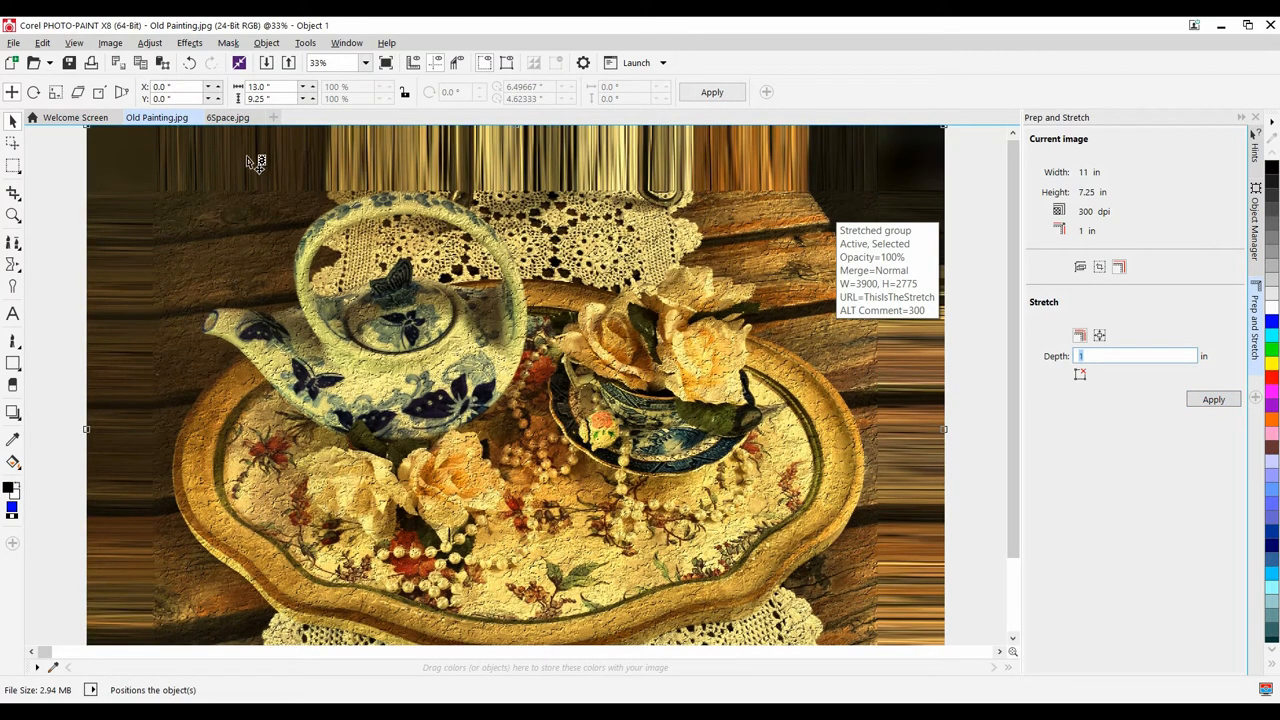
pyautogui.moveTo(715, 182)
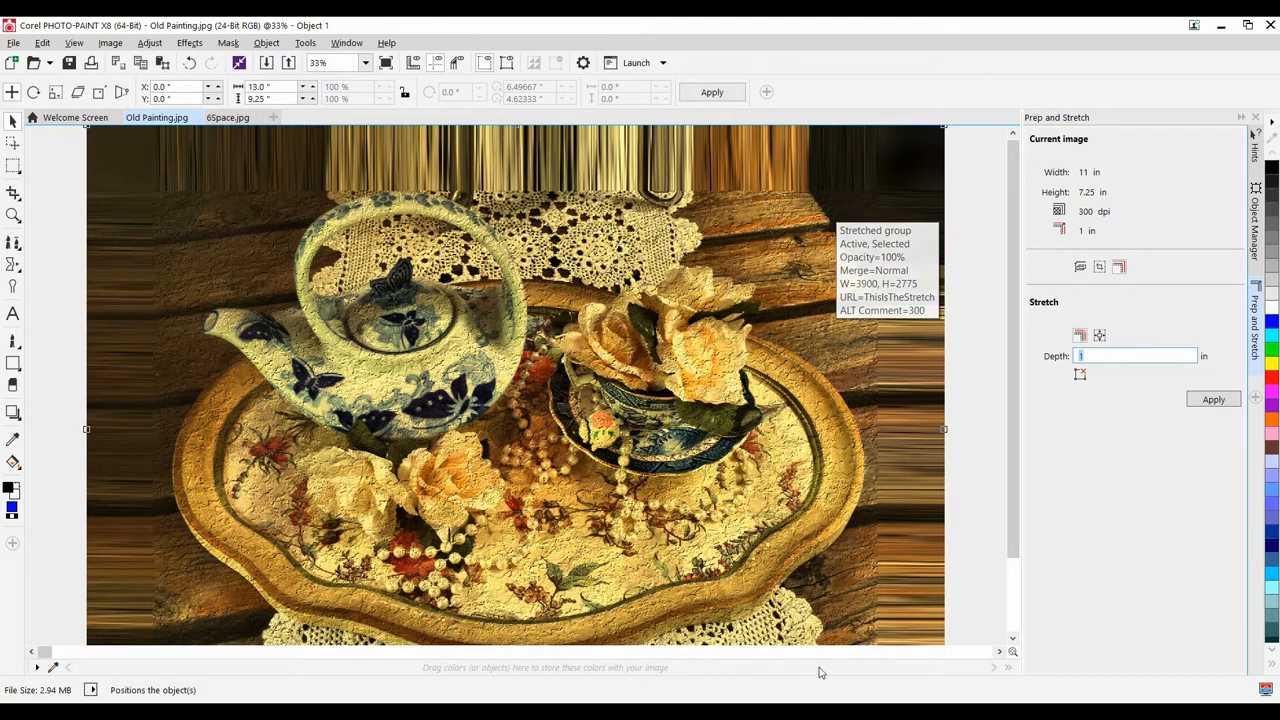
pyautogui.moveTo(815, 690)
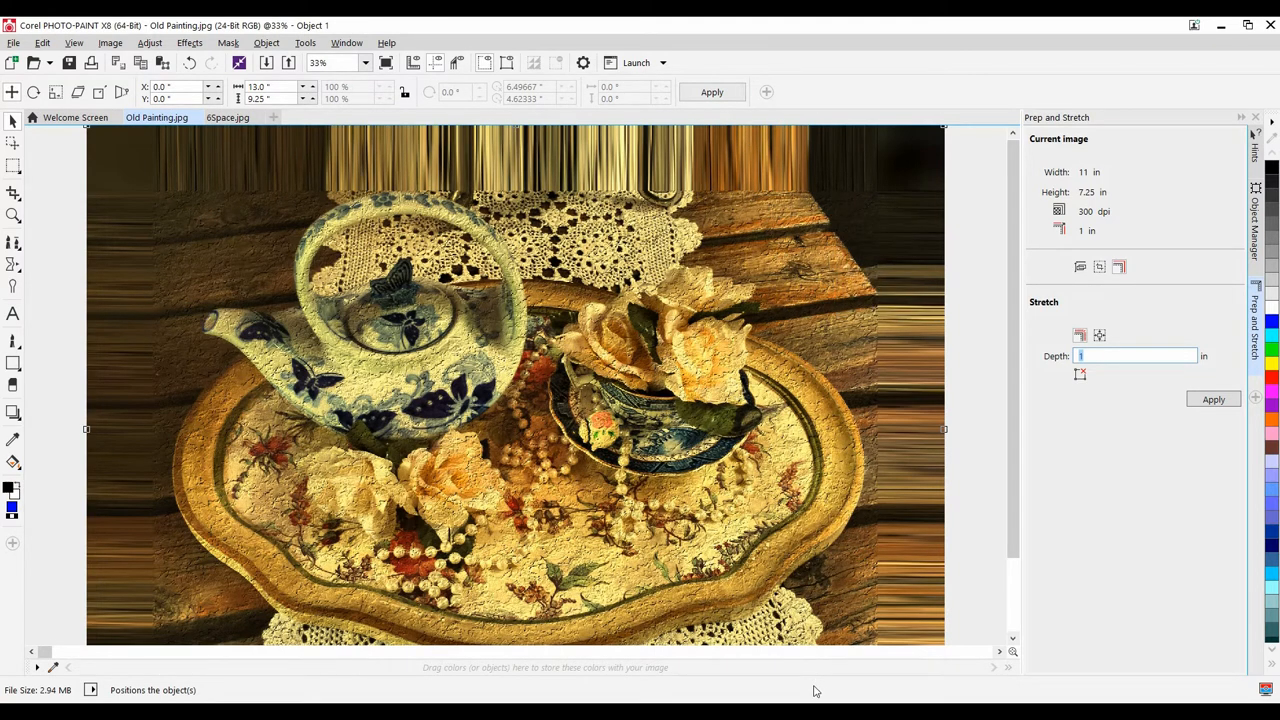
pyautogui.moveTo(1105, 521)
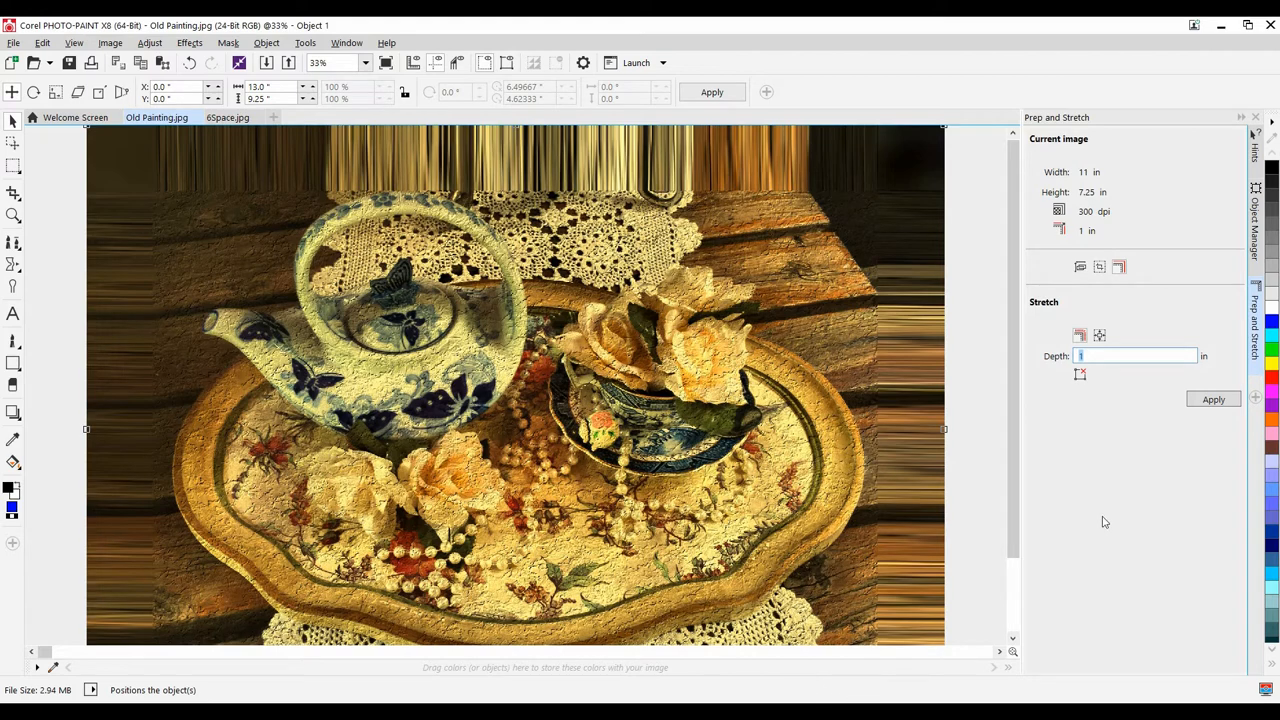
pyautogui.moveTo(1085, 458)
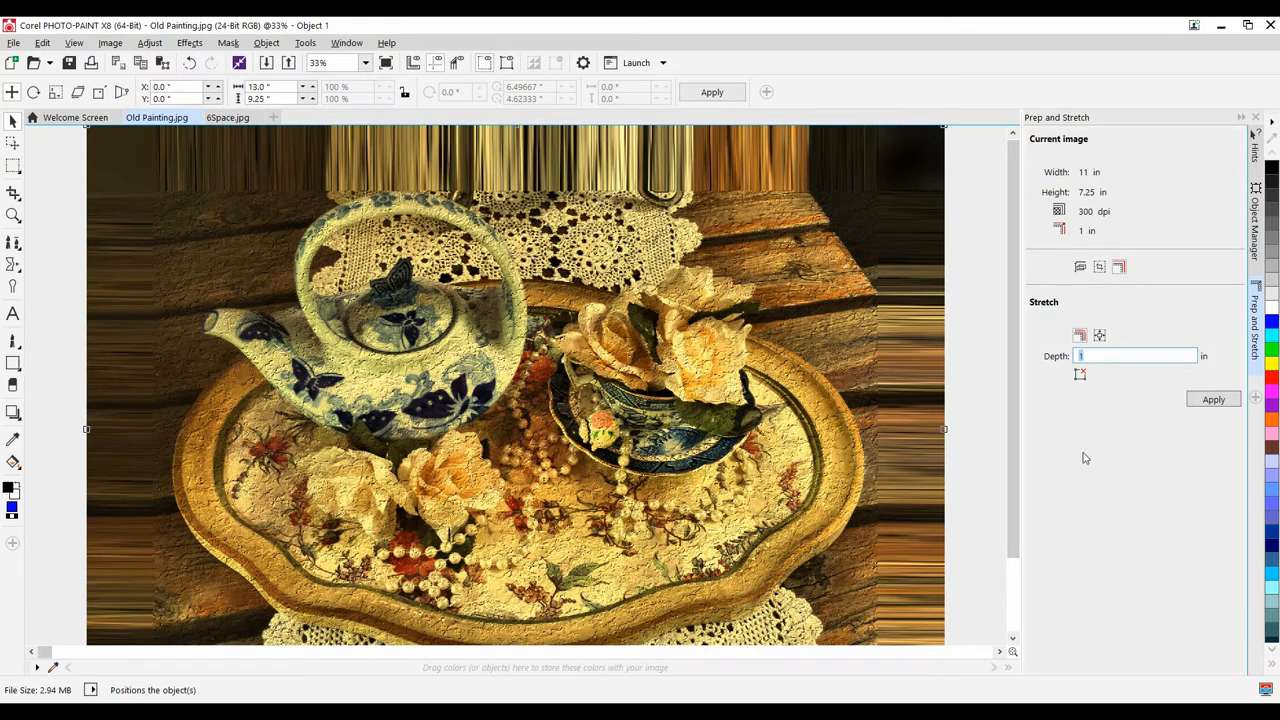
# - Switch to 6Space.jpg and trim it with Width 7 and Height 5, giving about 7 × 3.64 in
pyautogui.click(227, 117)
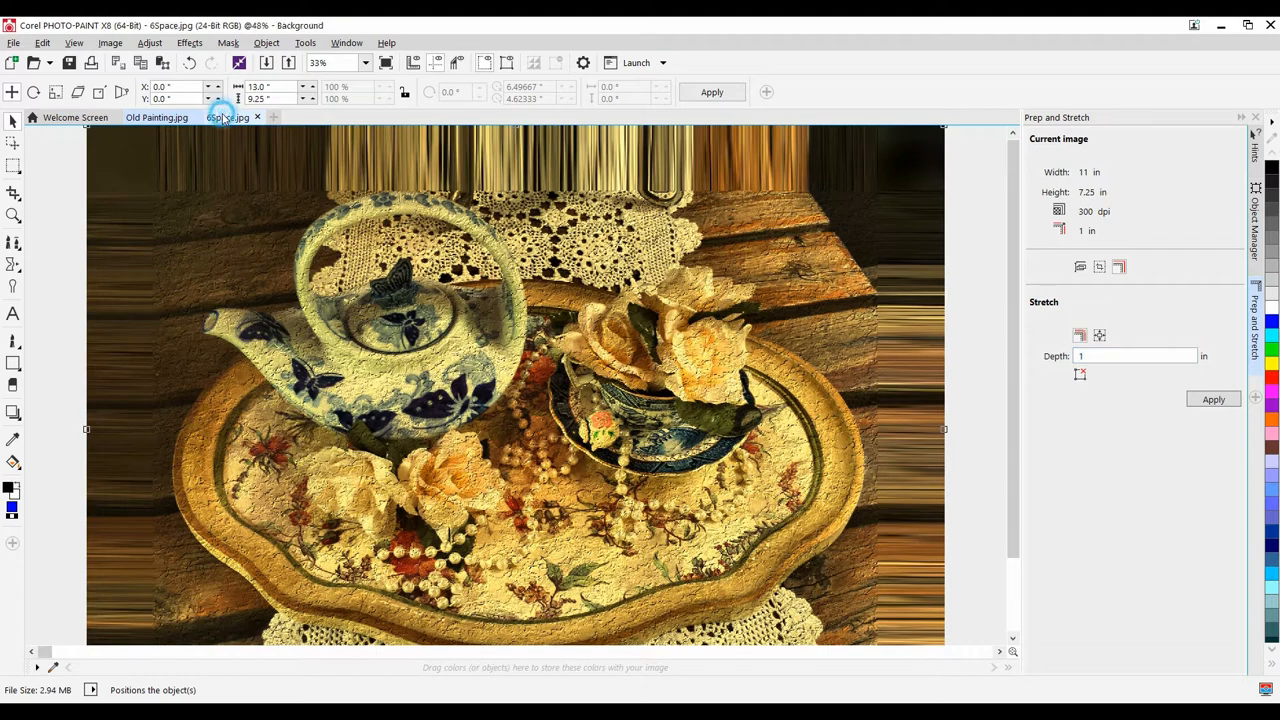
pyautogui.click(227, 117)
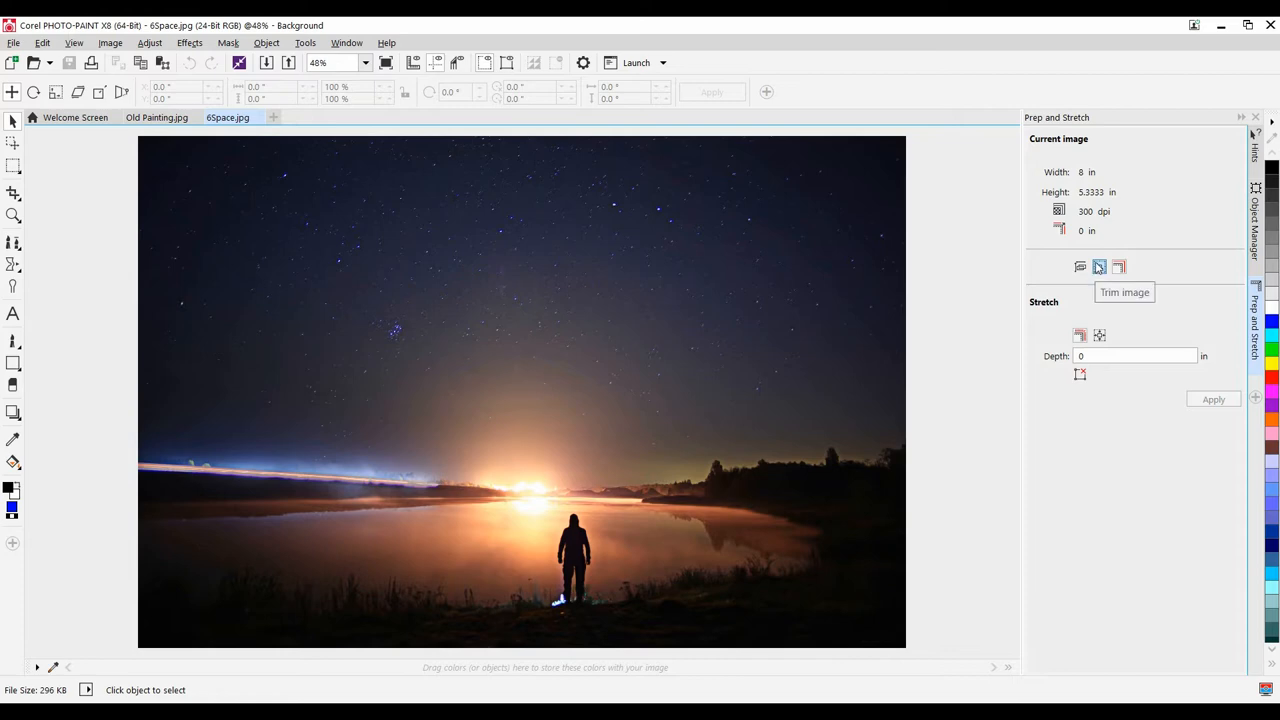
pyautogui.click(1099, 266)
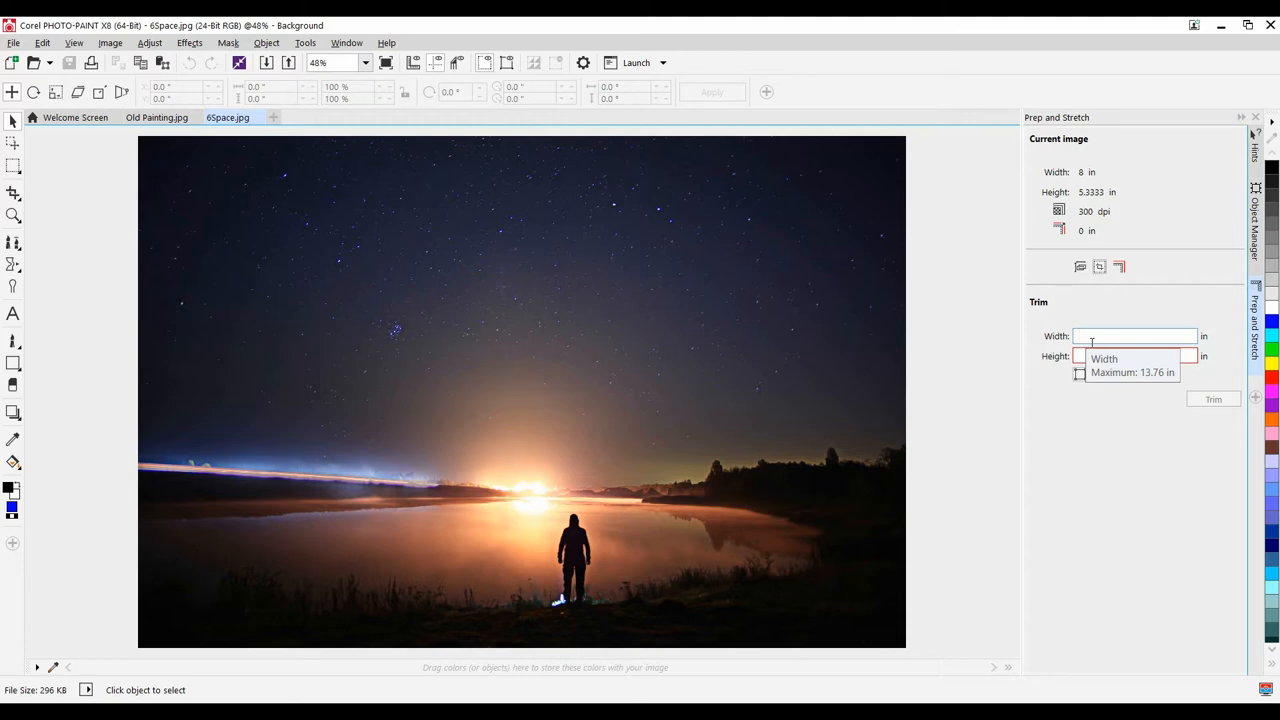
pyautogui.write('7')
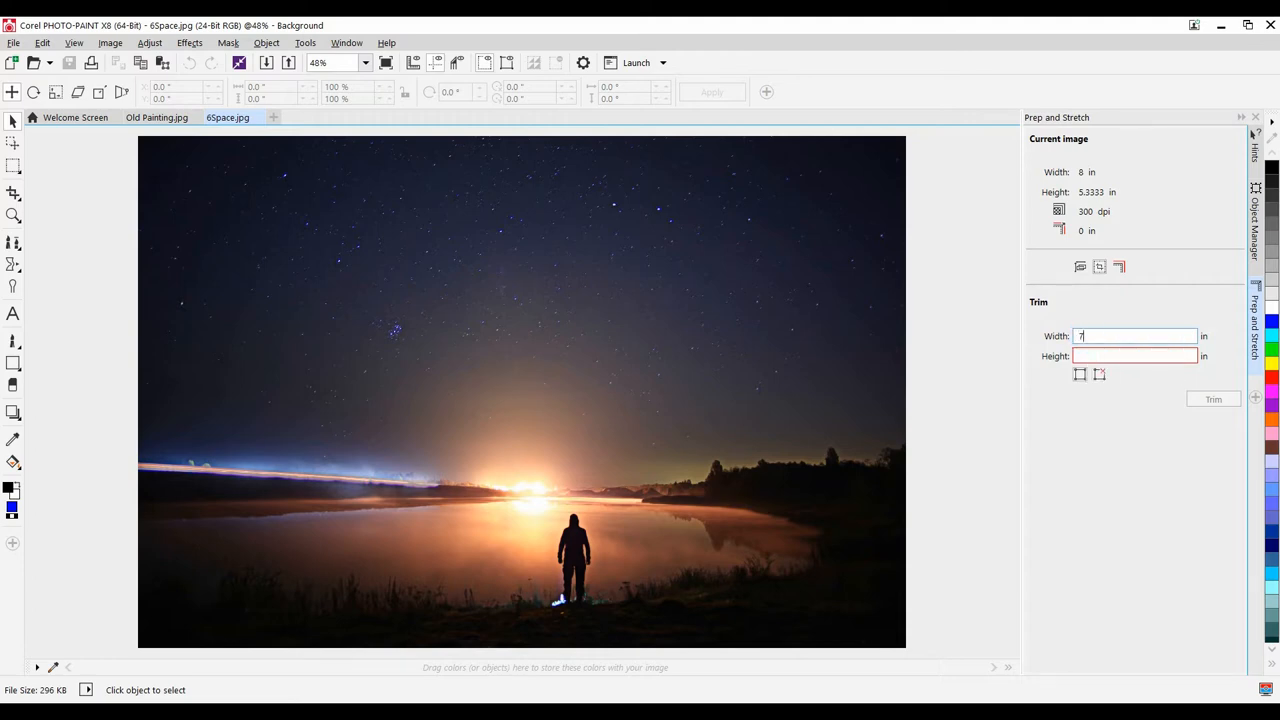
pyautogui.click(1134, 356)
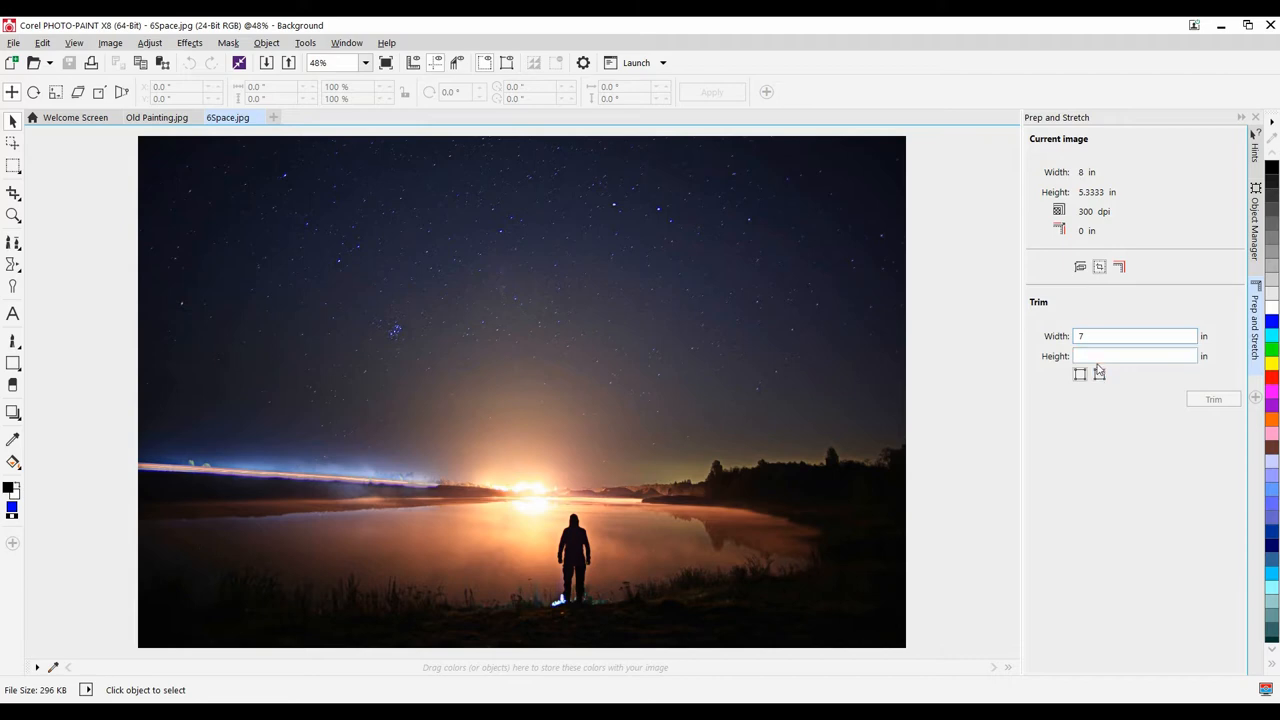
pyautogui.click(1135, 356)
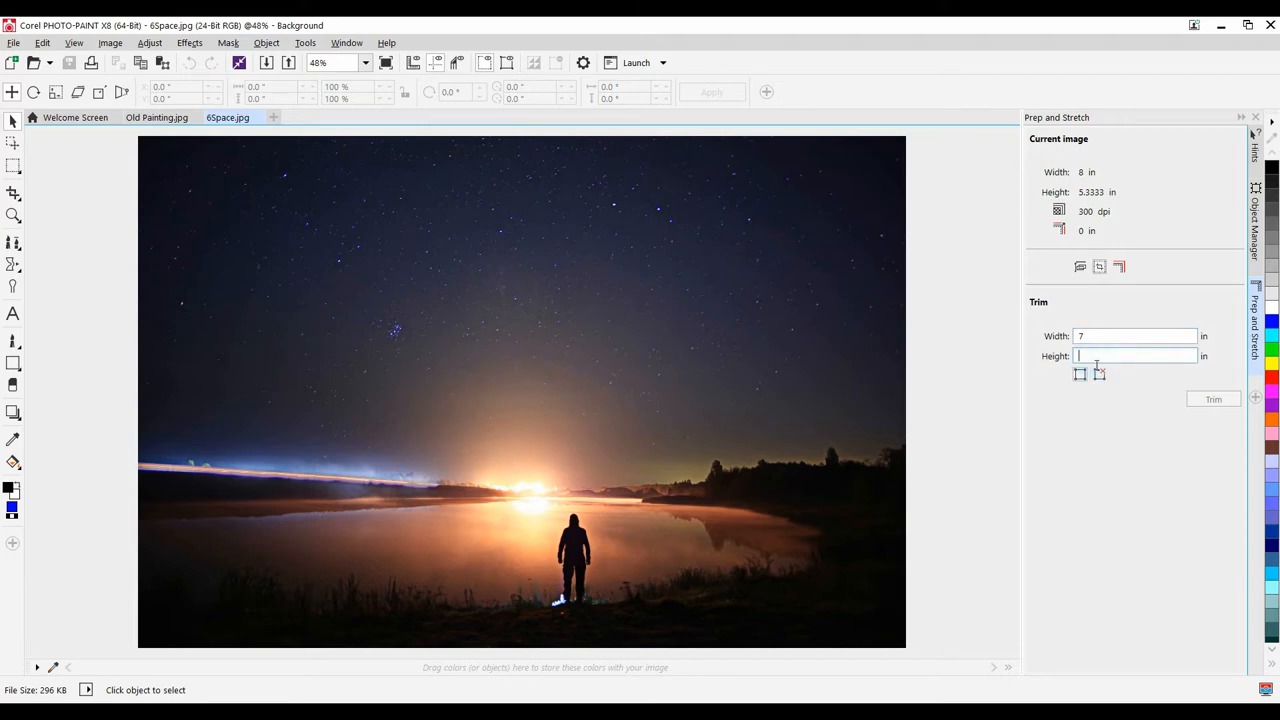
pyautogui.write('5')
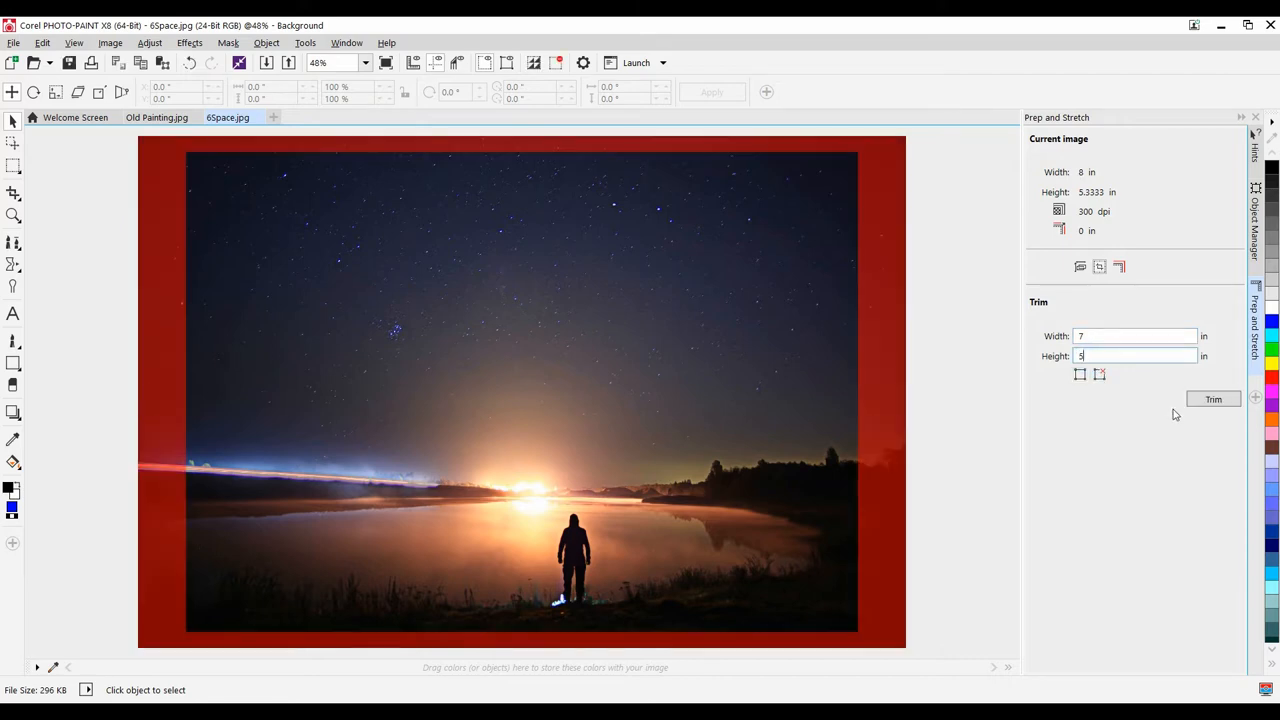
pyautogui.moveTo(1080, 374)
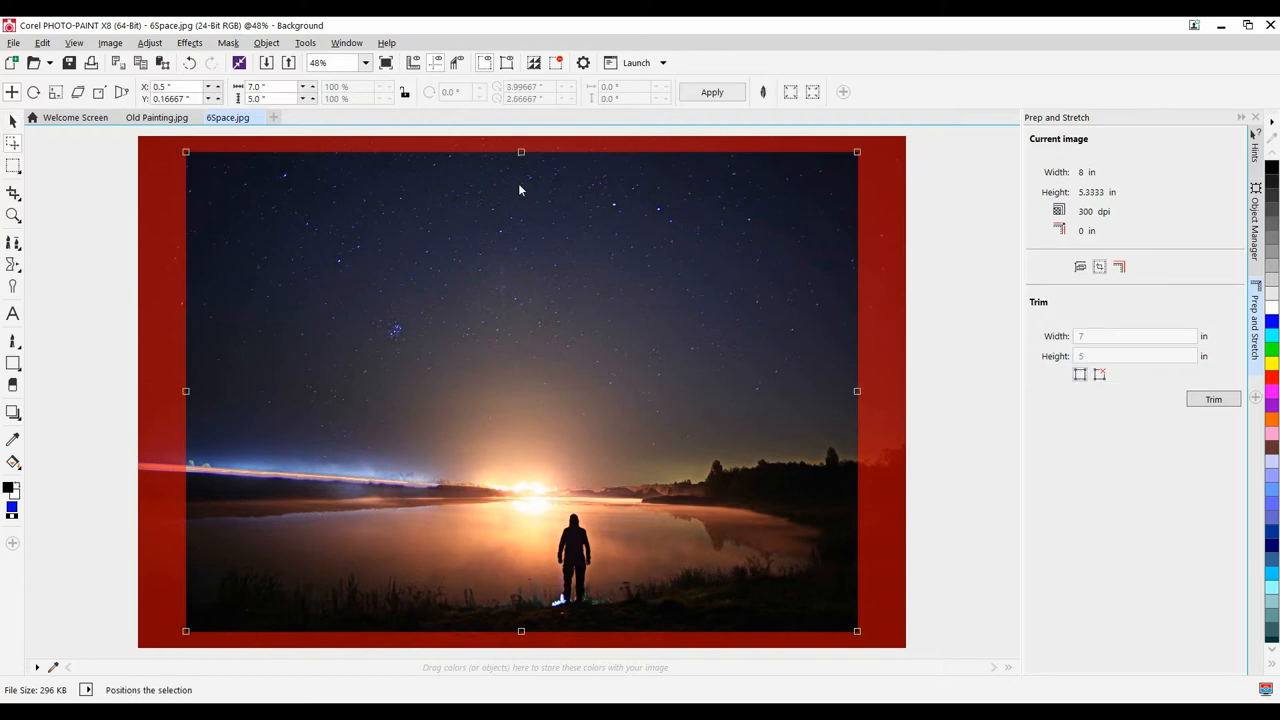
pyautogui.moveTo(522, 189)
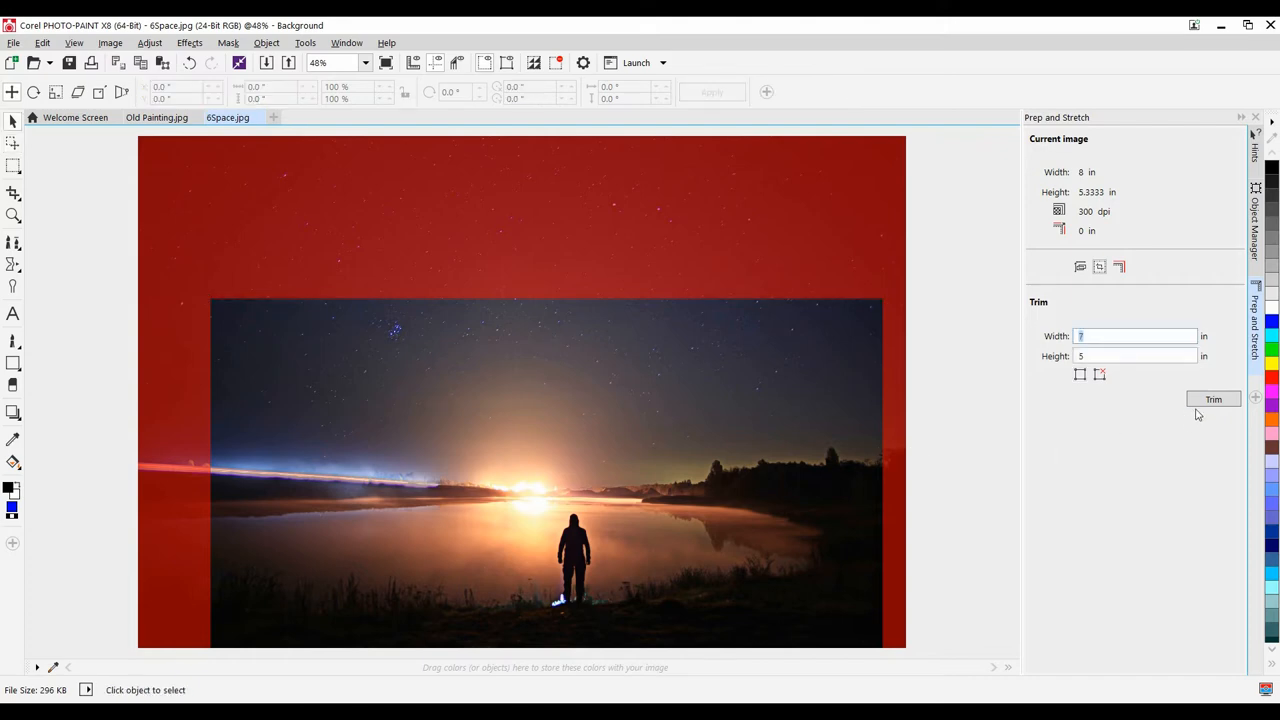
pyautogui.click(1213, 399)
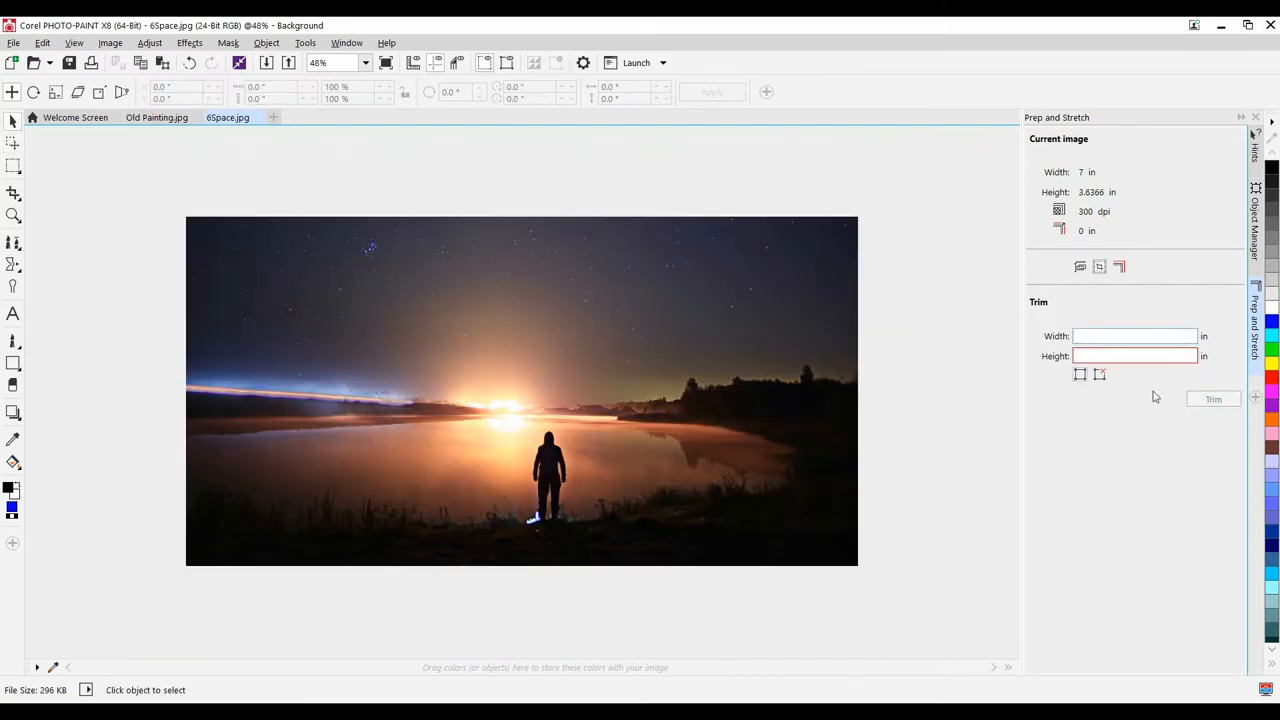
pyautogui.click(1119, 266)
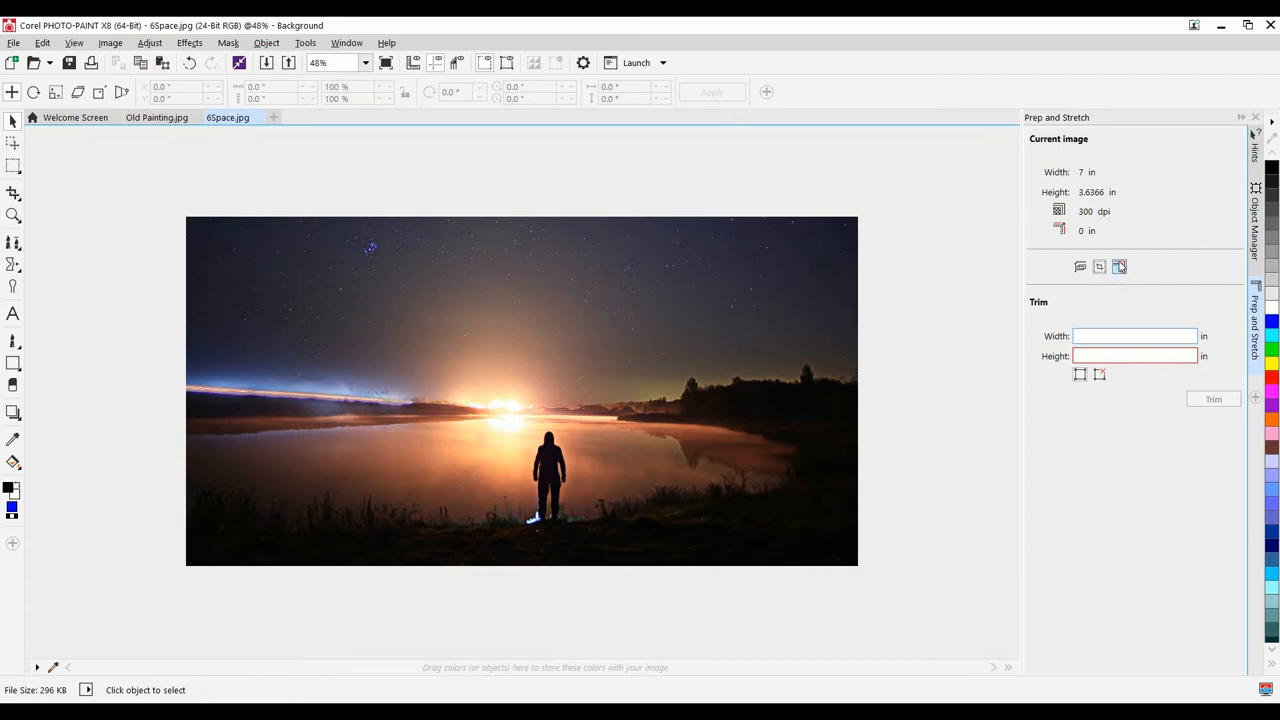
# - Apply a 1-inch mirrored stretch border to the trimmed 6Space photo
pyautogui.click(1119, 266)
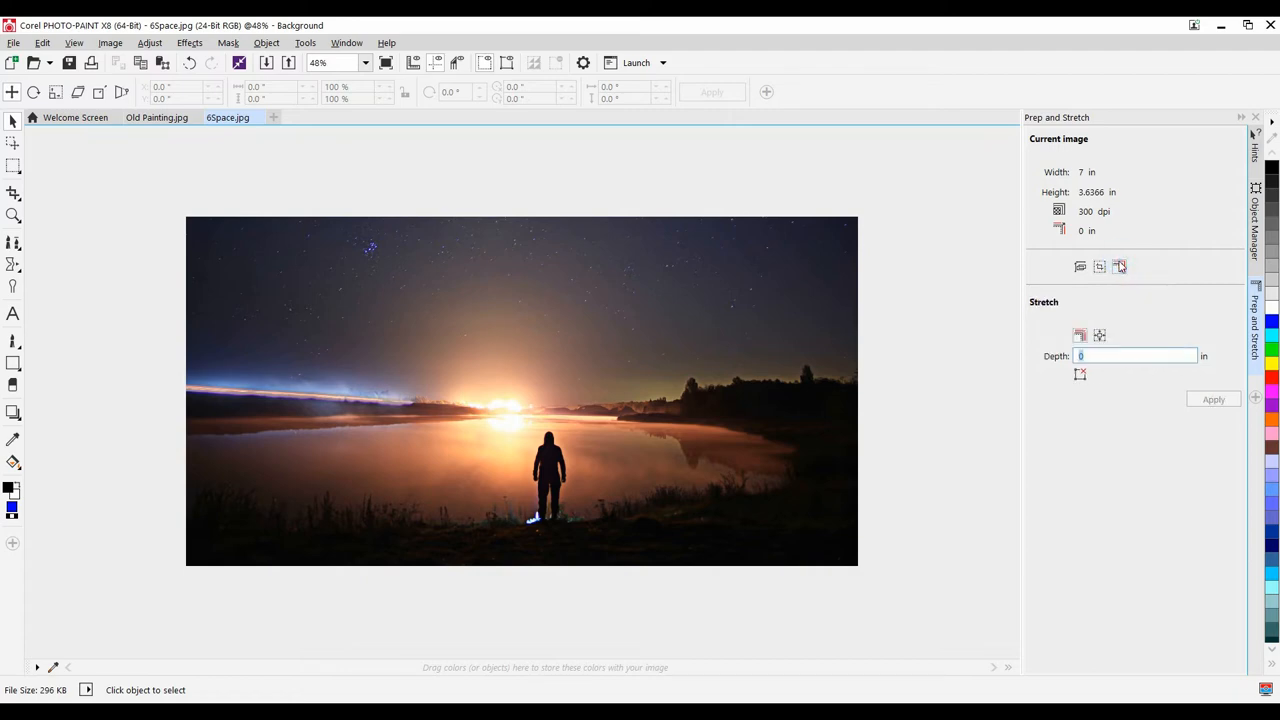
pyautogui.moveTo(1099, 335)
pyautogui.write('1')
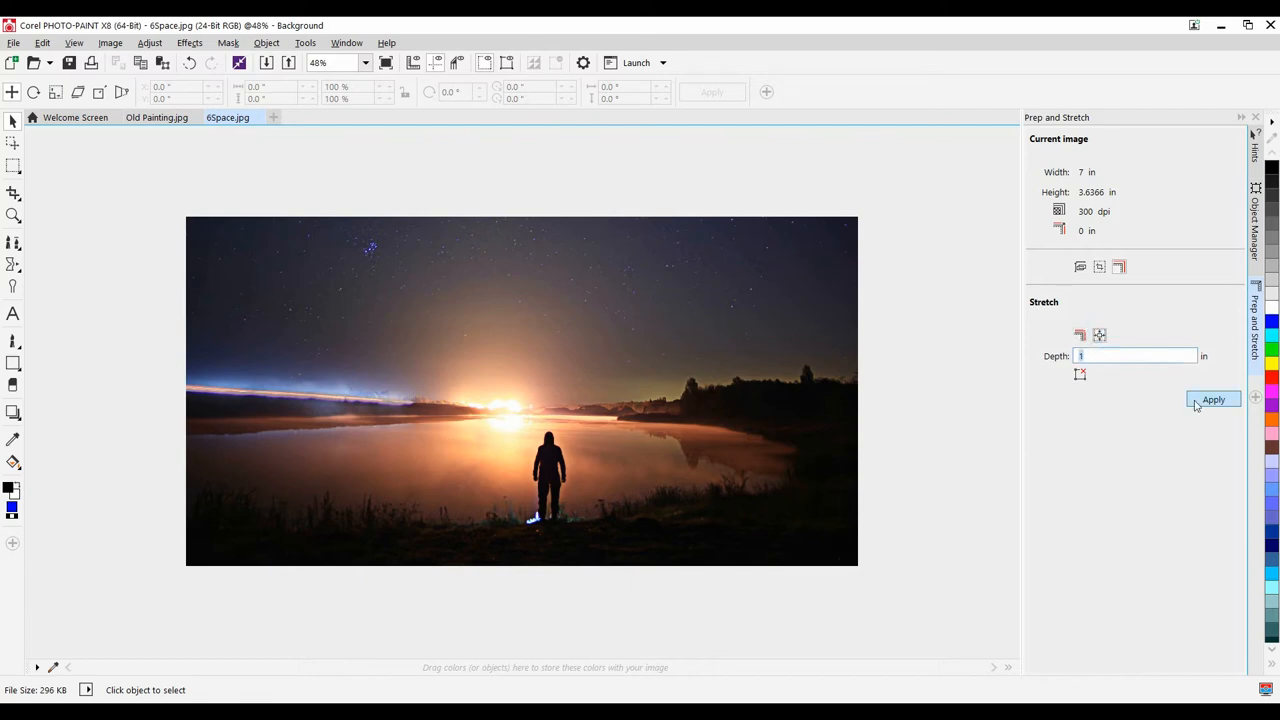
pyautogui.click(1213, 399)
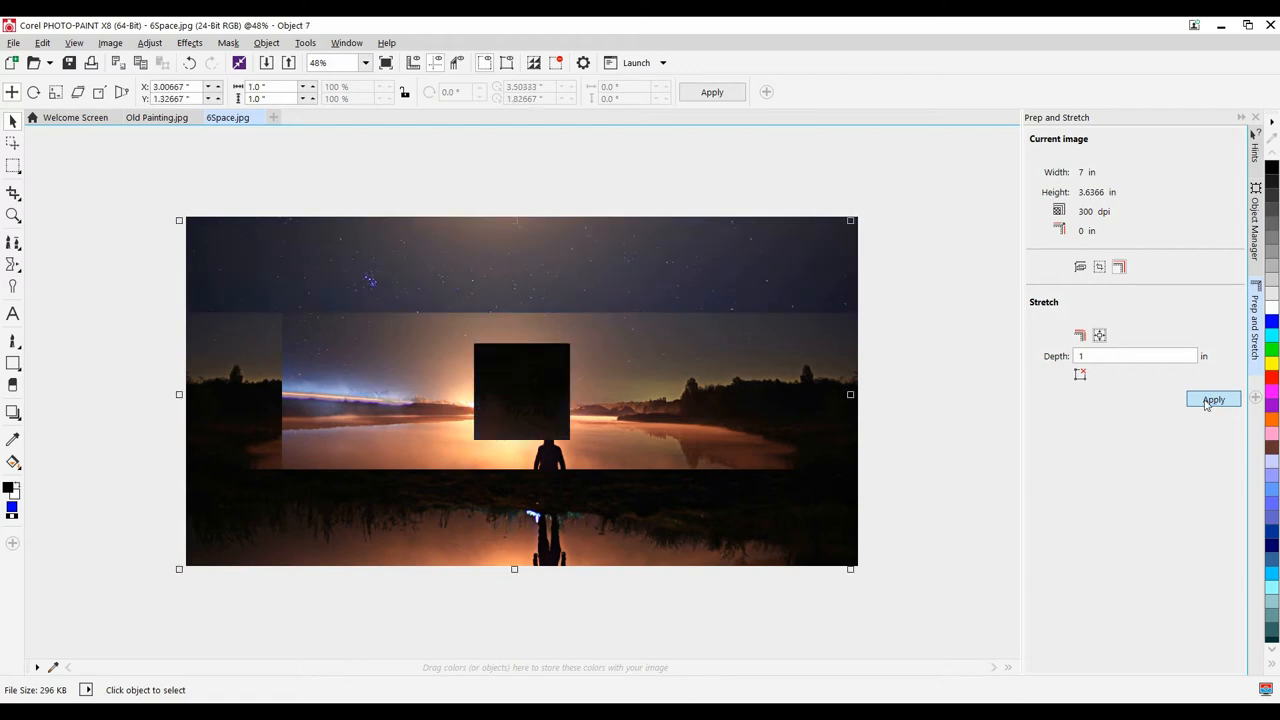
pyautogui.click(1213, 400)
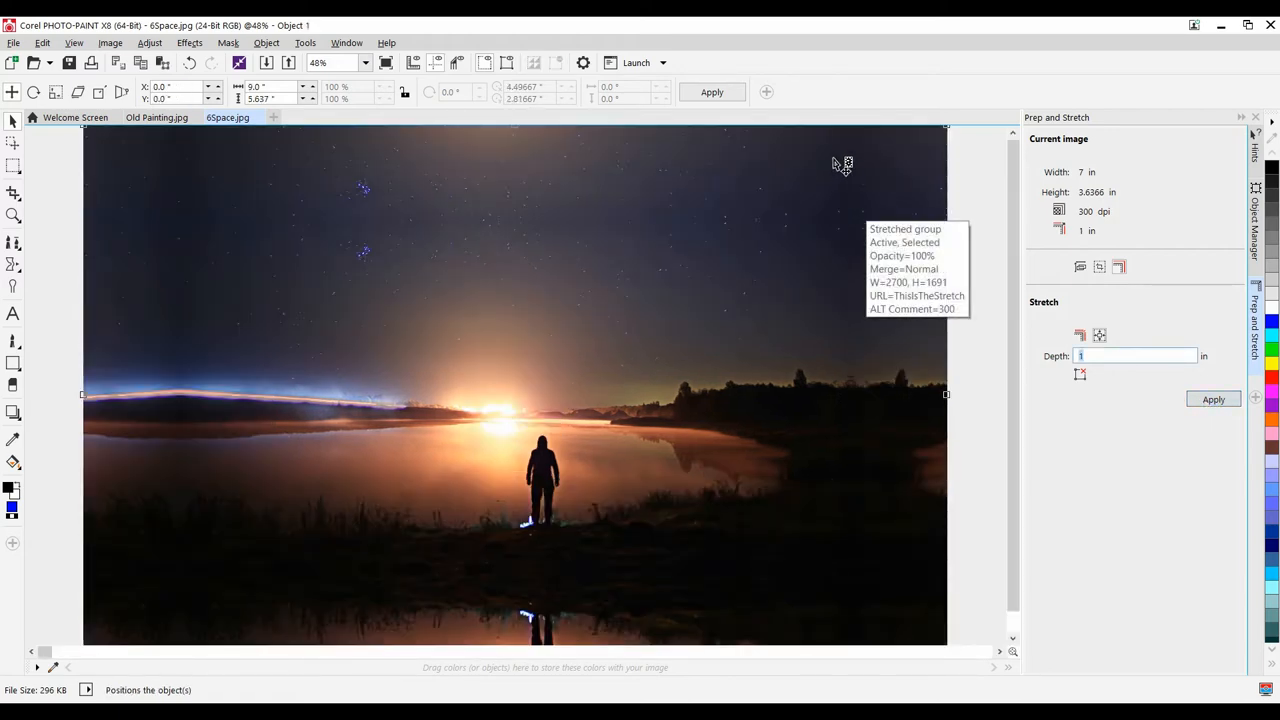
pyautogui.moveTo(808, 356)
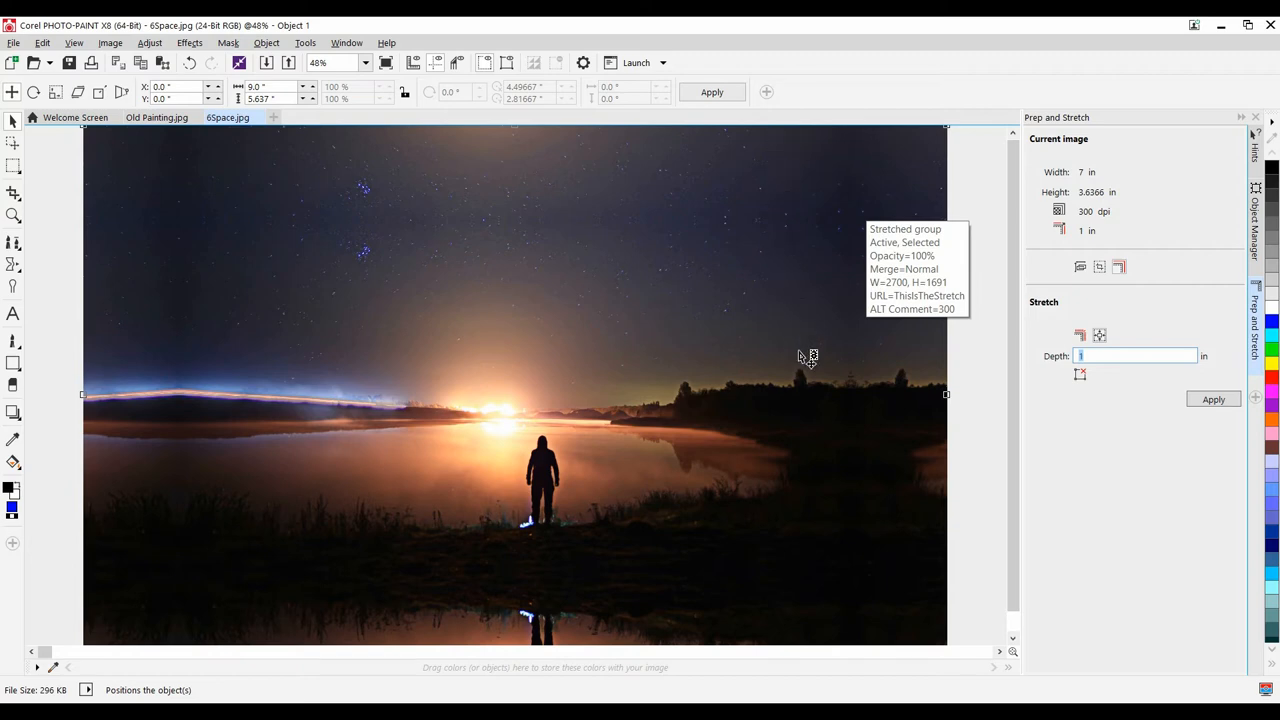
pyautogui.moveTo(935, 392)
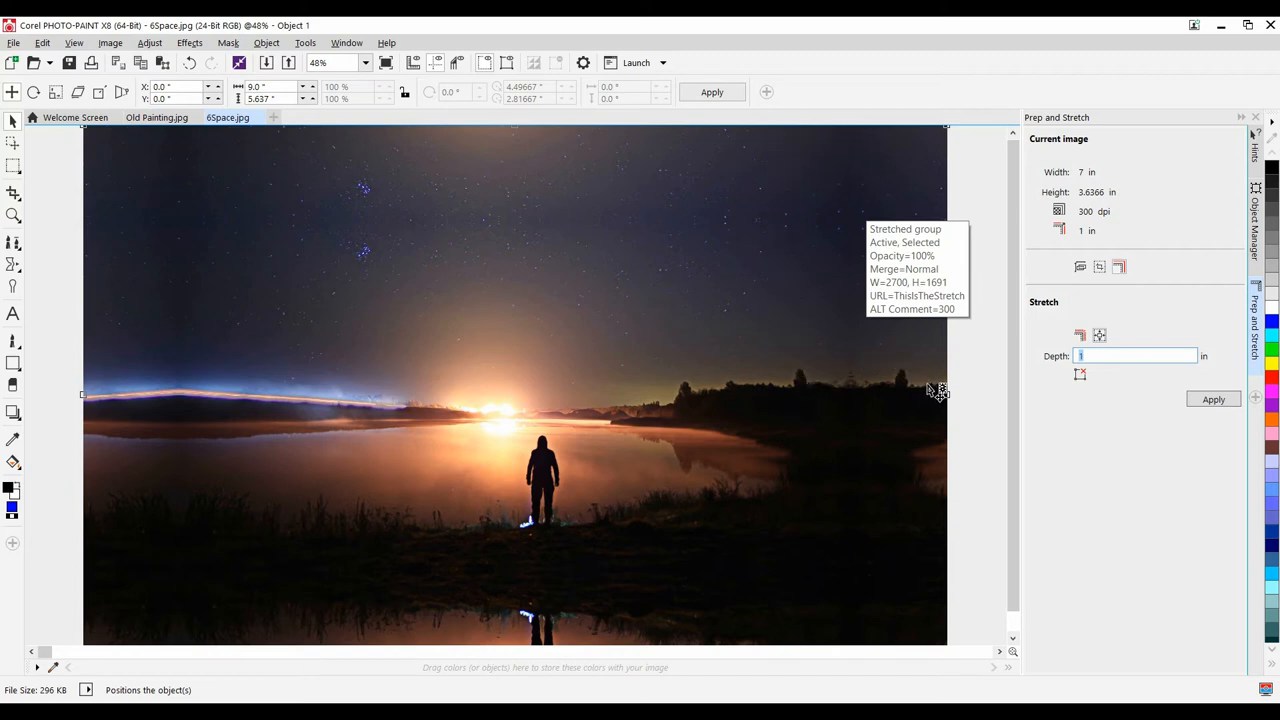